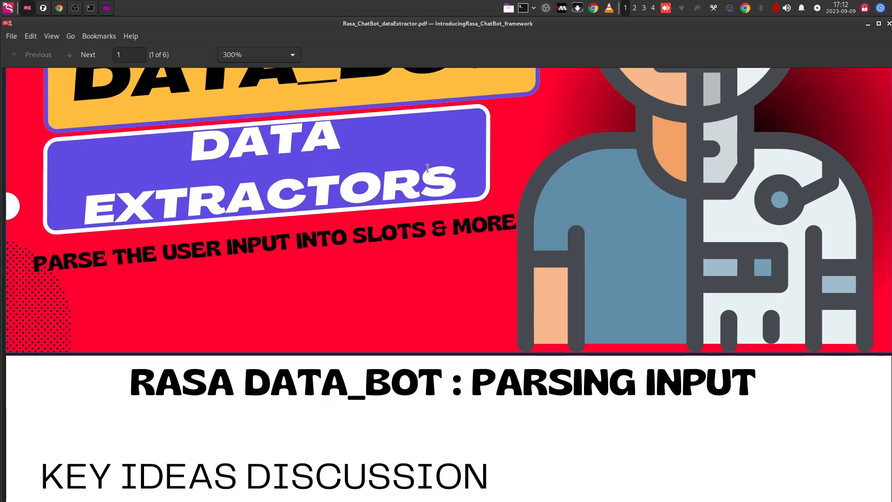
Advance the Okular slides to page 4, the HTTP REST API page
left_click(82, 55)
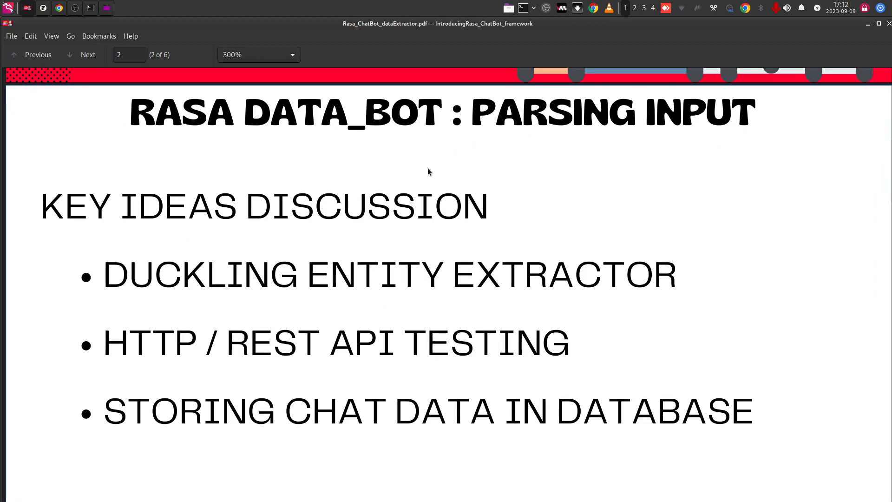
mouse_move(356, 288)
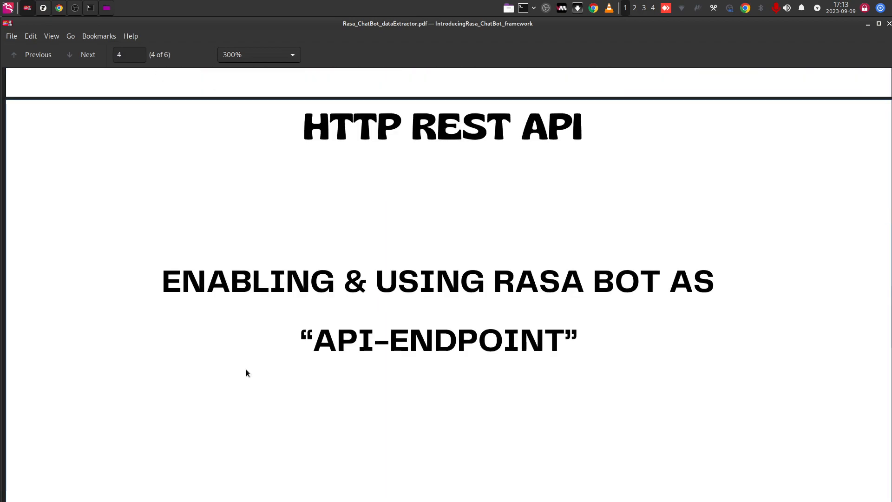
scroll("down", 3)
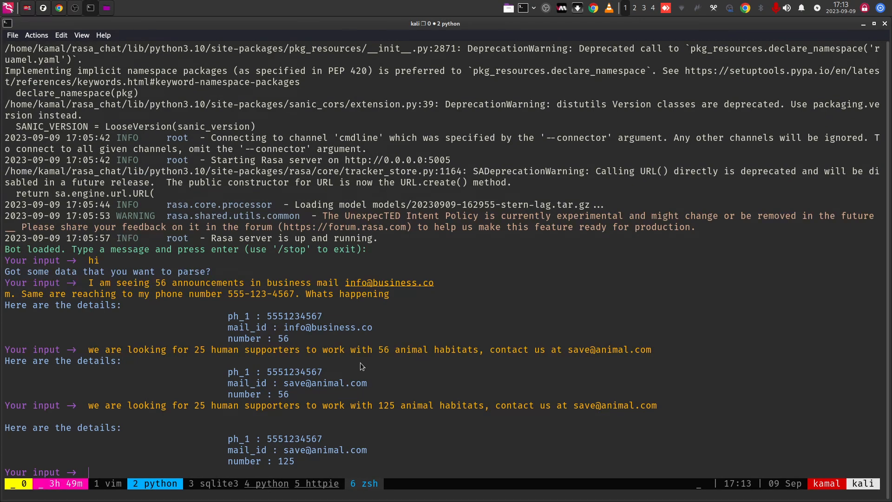
End the shell with /stop and relaunch rasa shell for a fresh bot session
type("/stop")
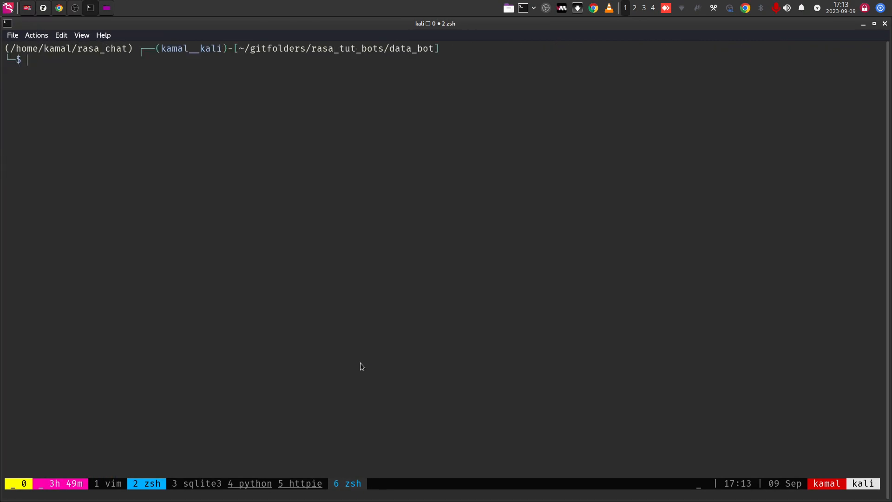
type("rasa shell")
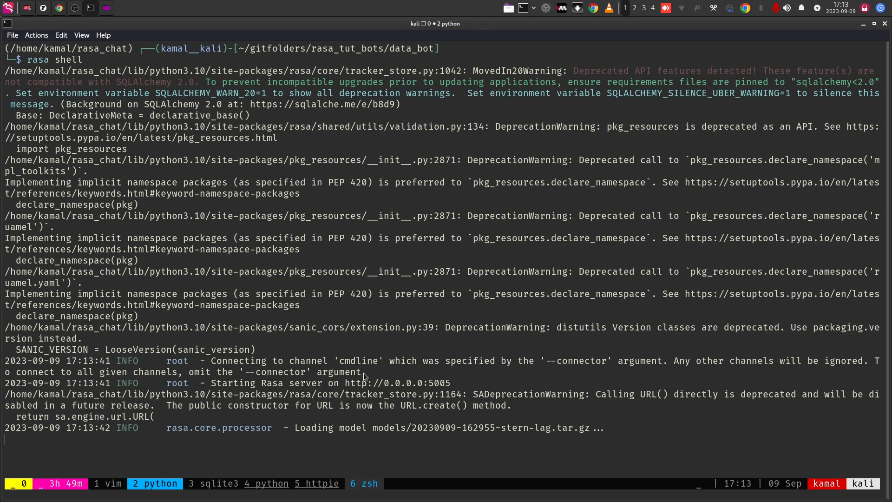
mouse_move(414, 380)
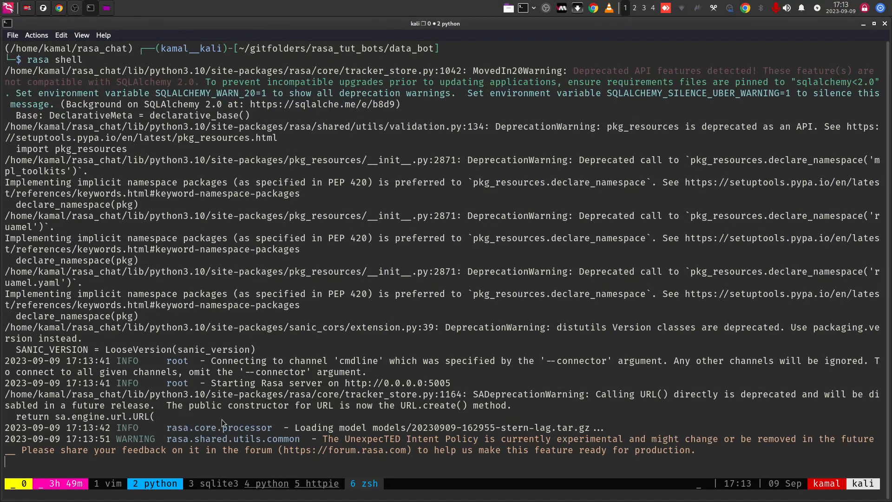
mouse_move(158, 455)
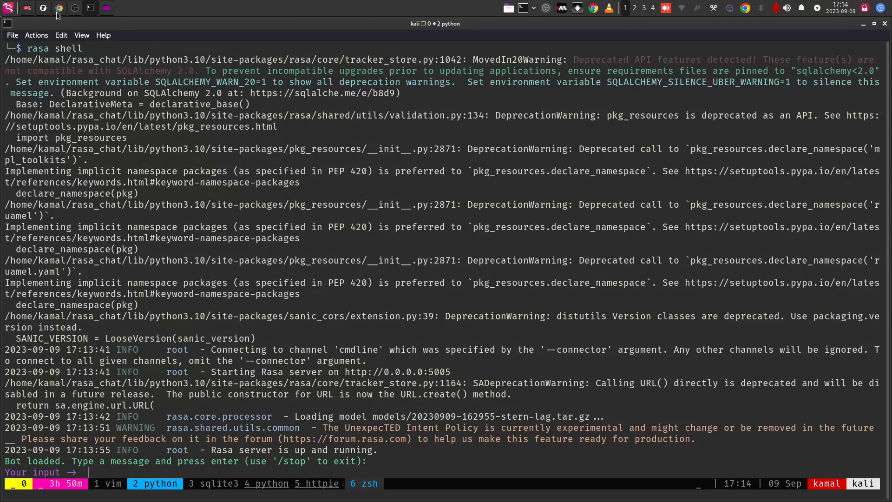
left_click(58, 7)
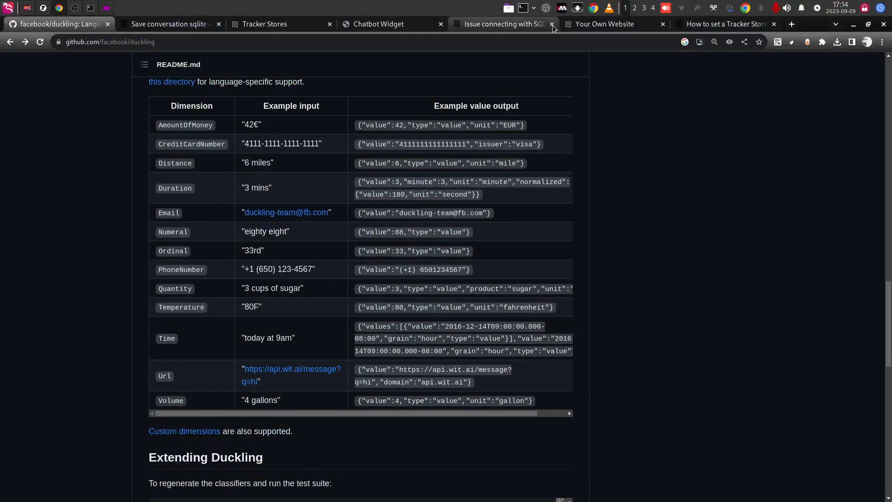
left_click(379, 24)
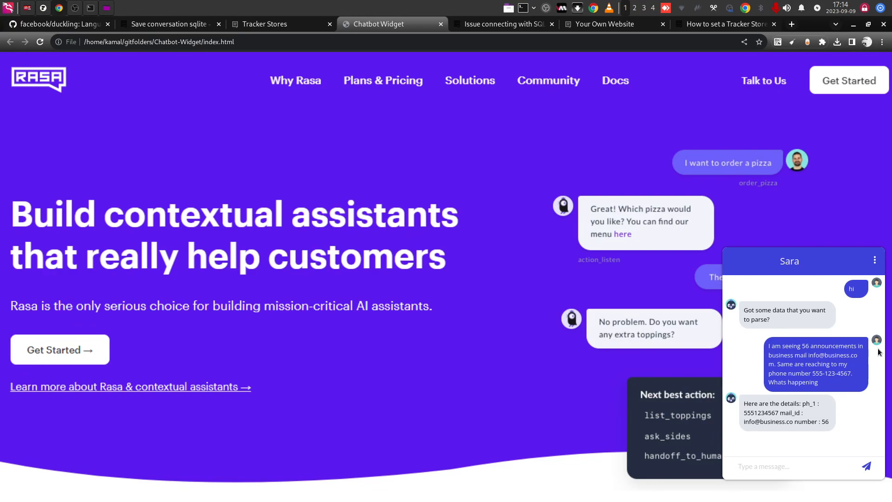
left_click(791, 467)
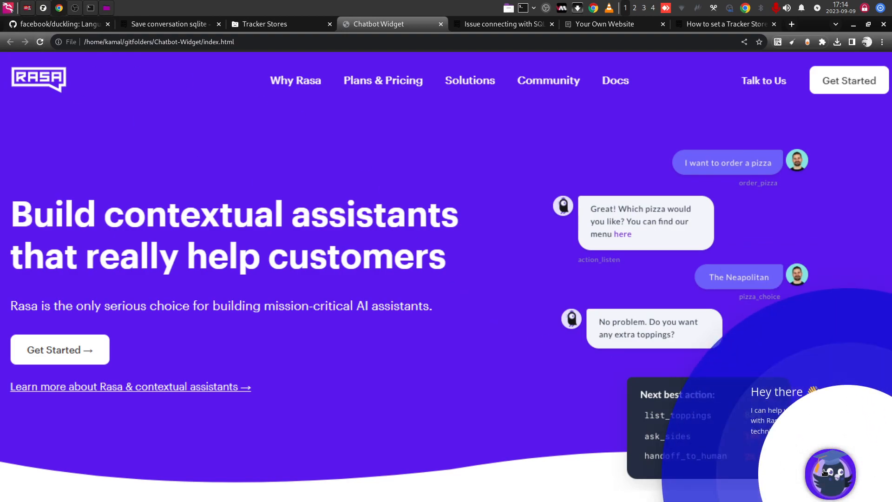
left_click(830, 473)
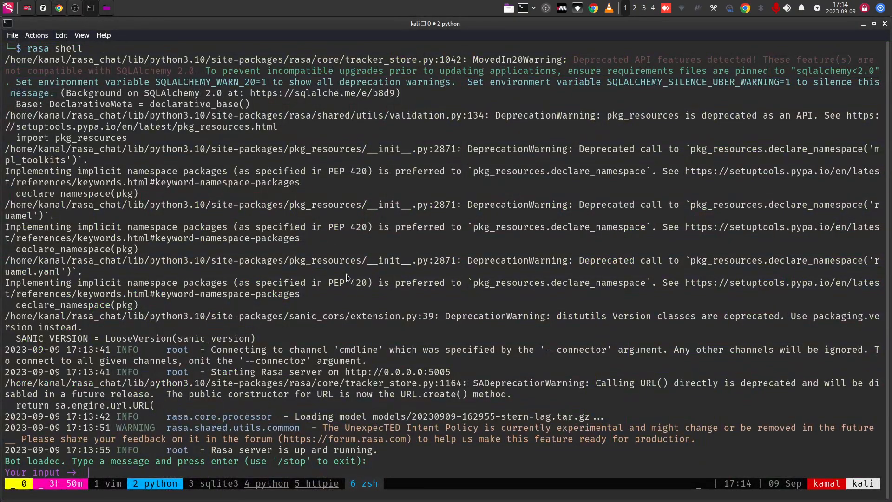
Stop the Rasa shell with /stop and begin launching the bot again from the prompt
type("p")
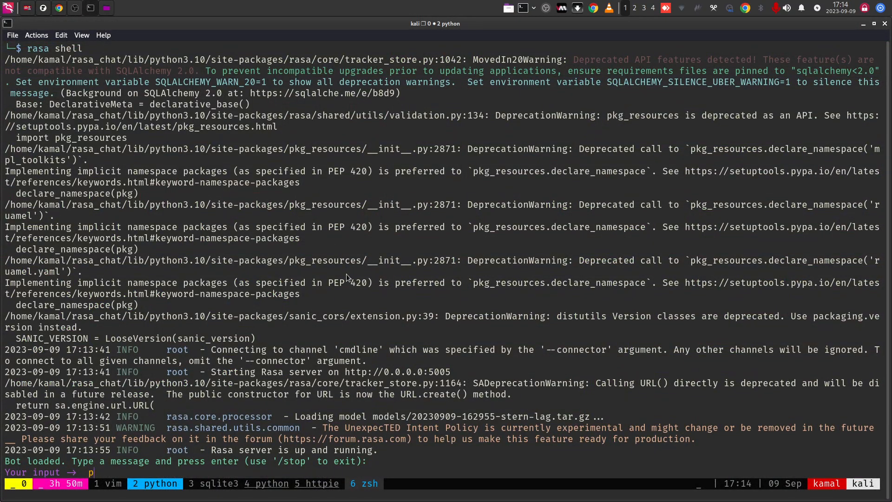
type("/")
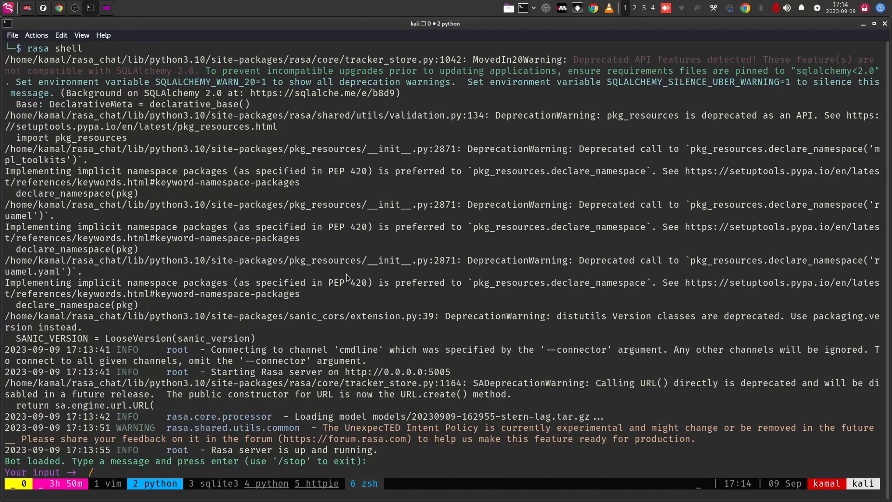
type("/stop")
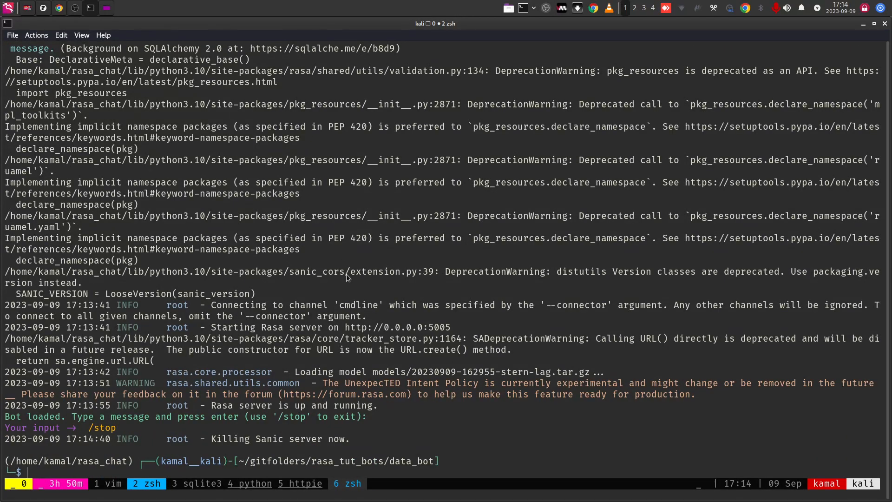
type("rasa shell")
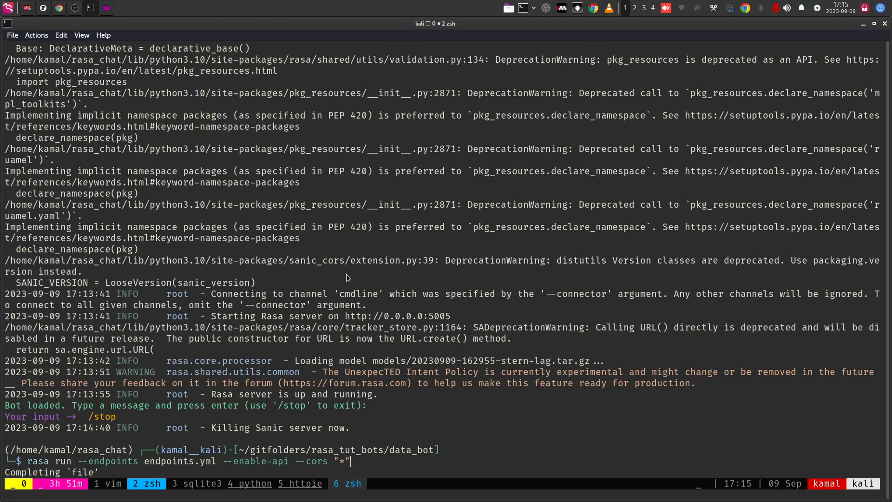
mouse_move(324, 298)
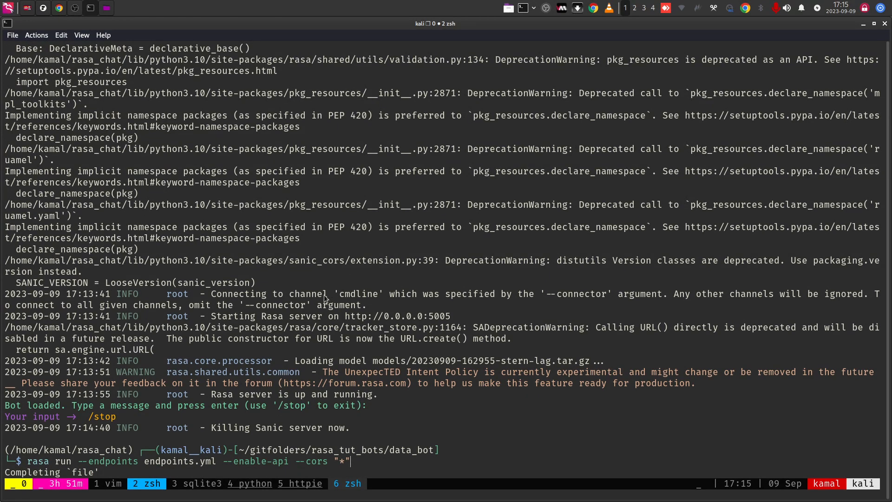
mouse_move(320, 469)
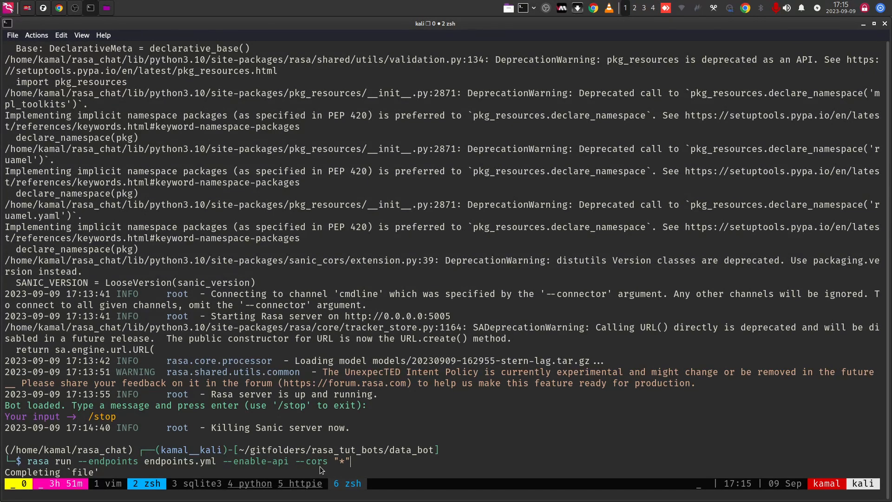
mouse_move(344, 466)
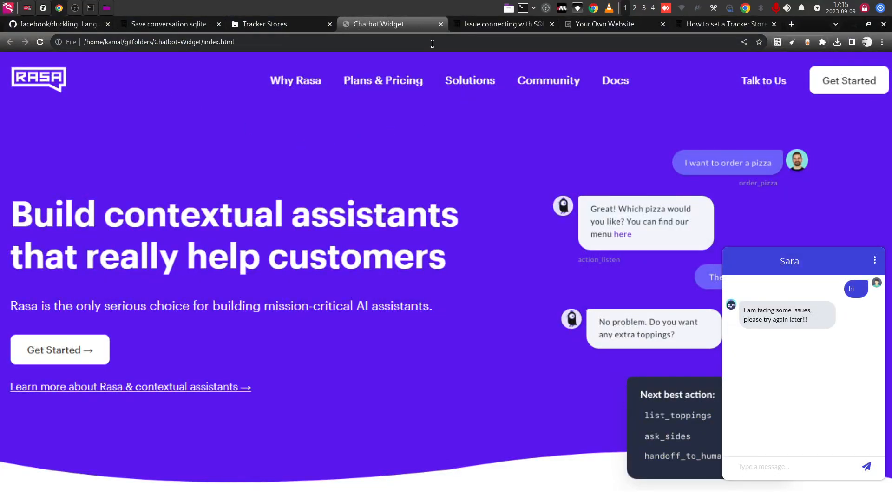
Open a new Chrome tab and enter the local address 127.0.0.1 in the omnibox
left_click(790, 24)
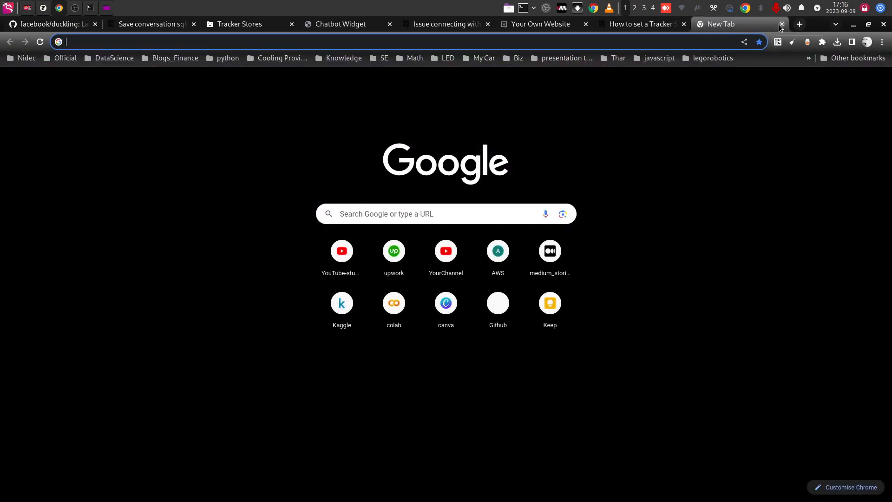
type("127.0.0.1:8")
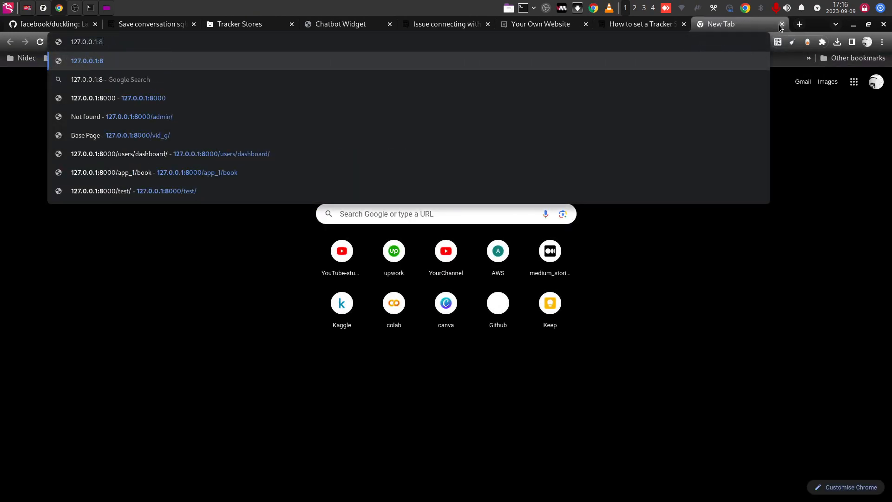
key("Backspace")
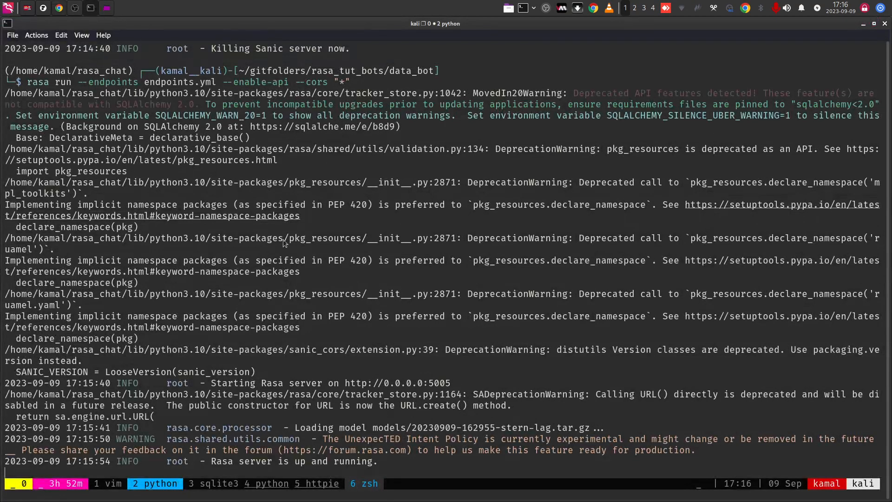
Switch to the Vim session showing credentials.yml with the rest channel enabled
left_click(113, 483)
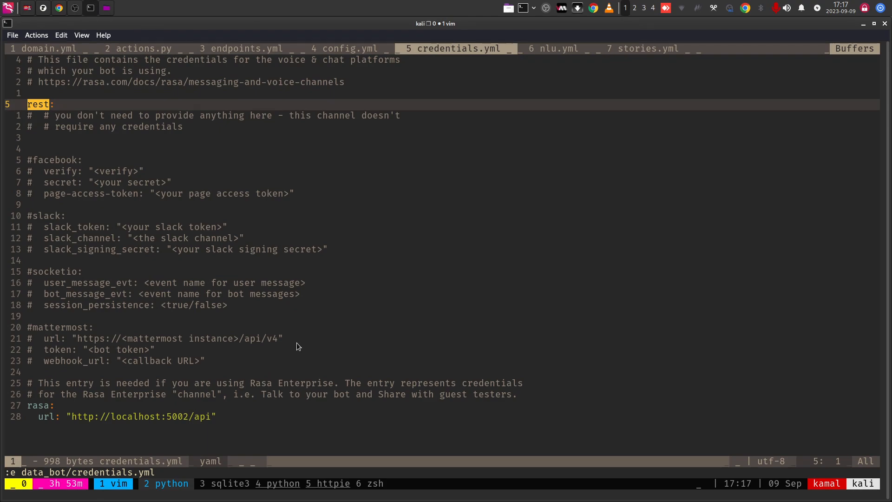
mouse_move(103, 45)
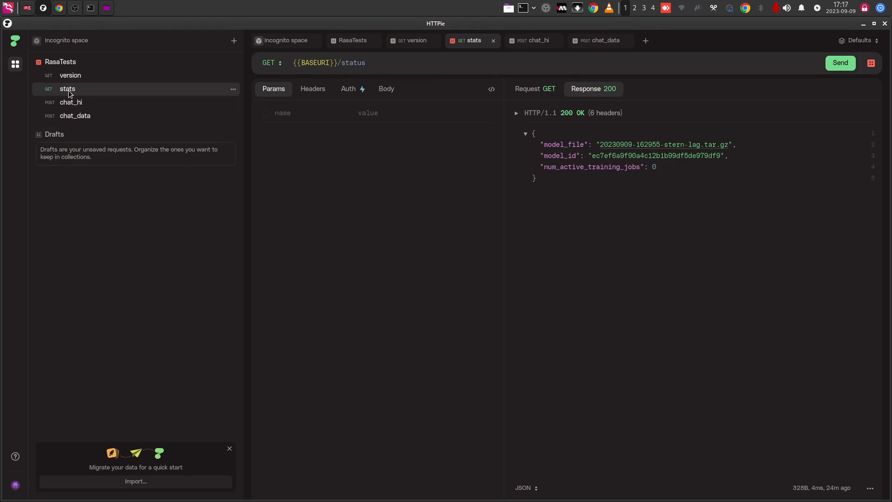
mouse_move(199, 103)
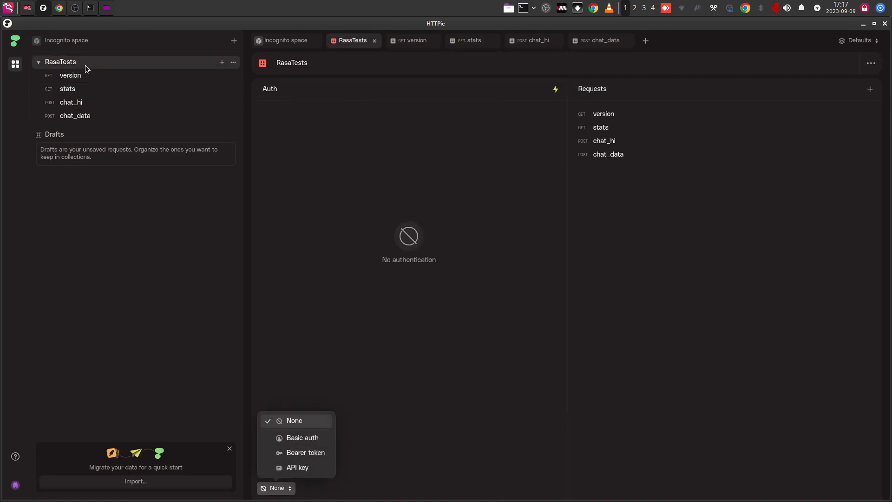
left_click(284, 40)
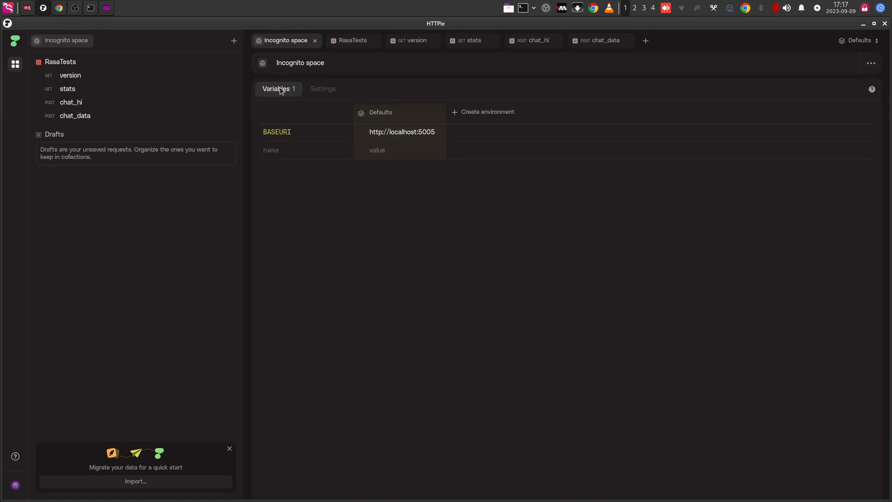
Add an empty workspace variable named NEWVARI next to BASEURI and return to the version request
left_click(305, 150)
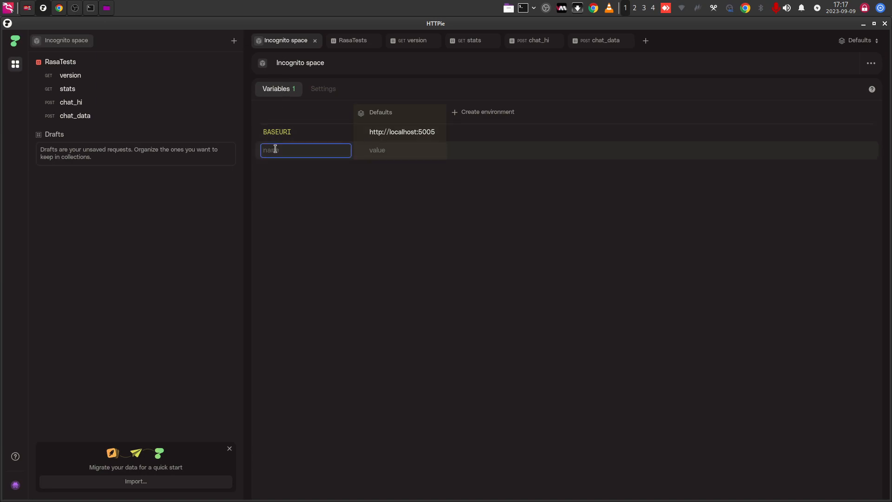
type("NEW")
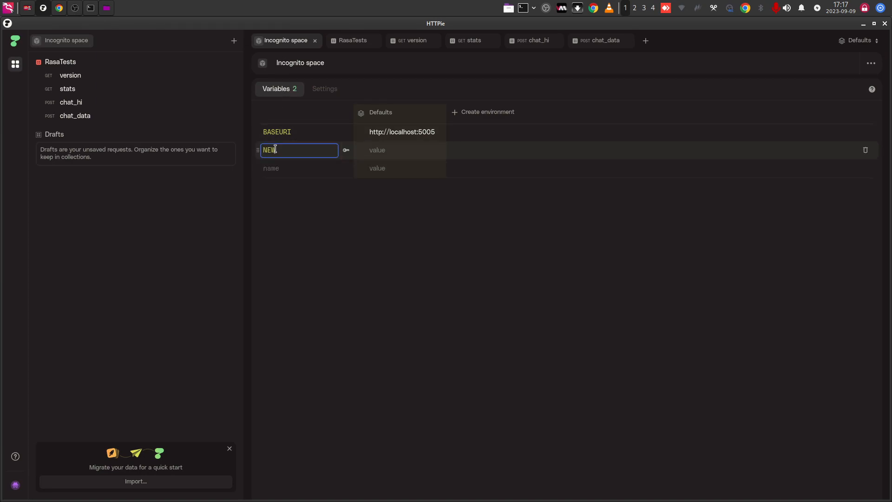
type("VARI")
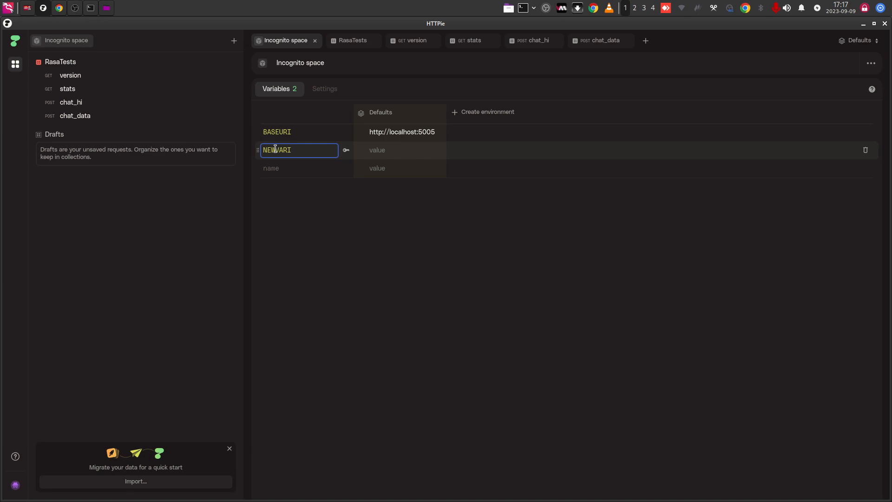
left_click(405, 150)
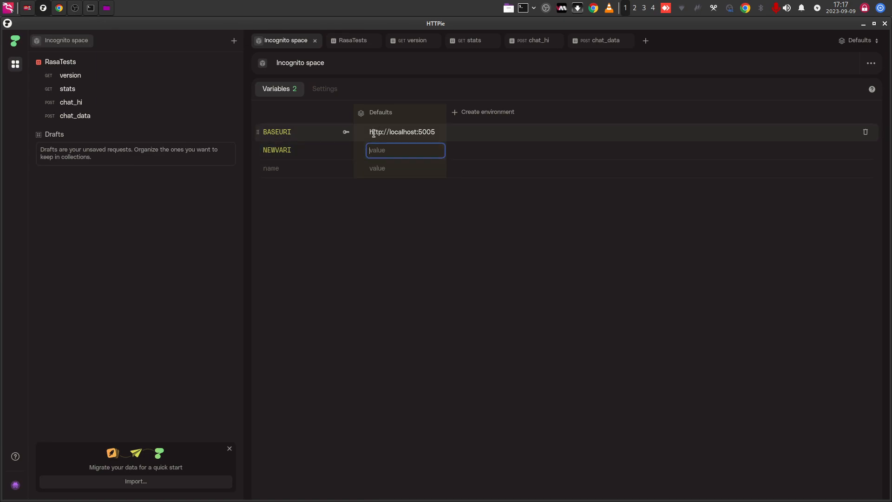
left_click(404, 131)
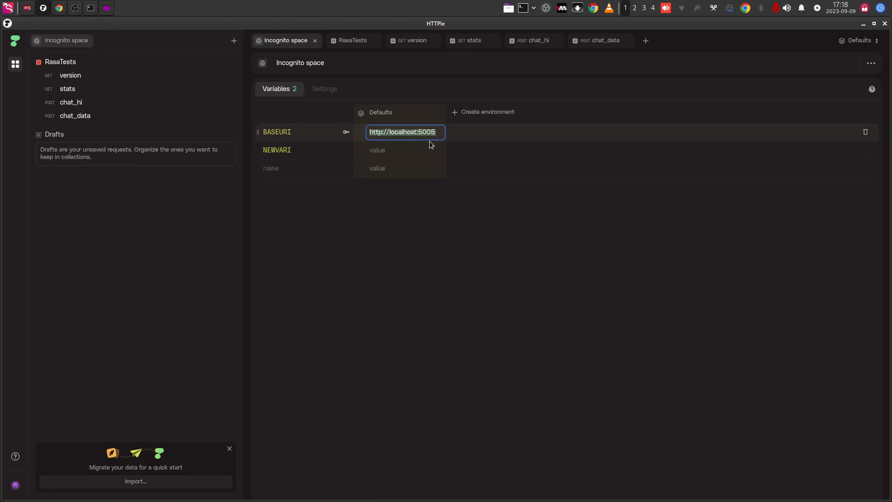
left_click(404, 149)
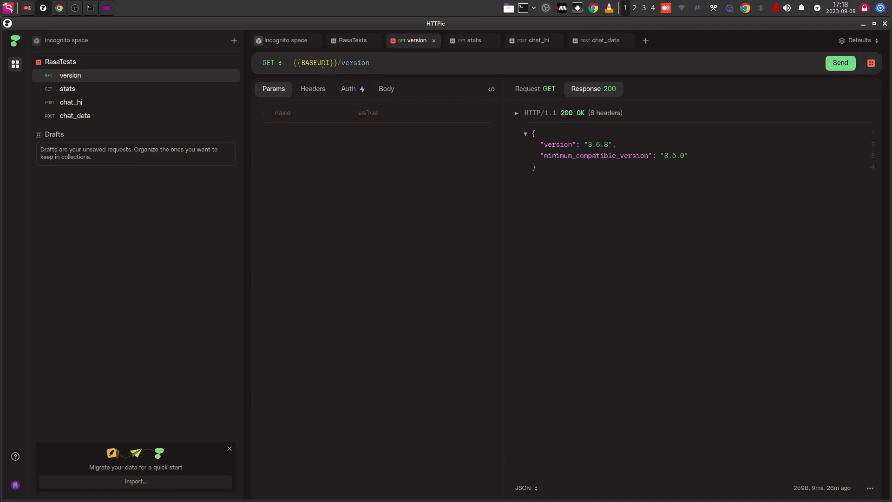
Resend the GET version request using {{BASEURI}} and get 200 with version 3.6.8
double_click(354, 62)
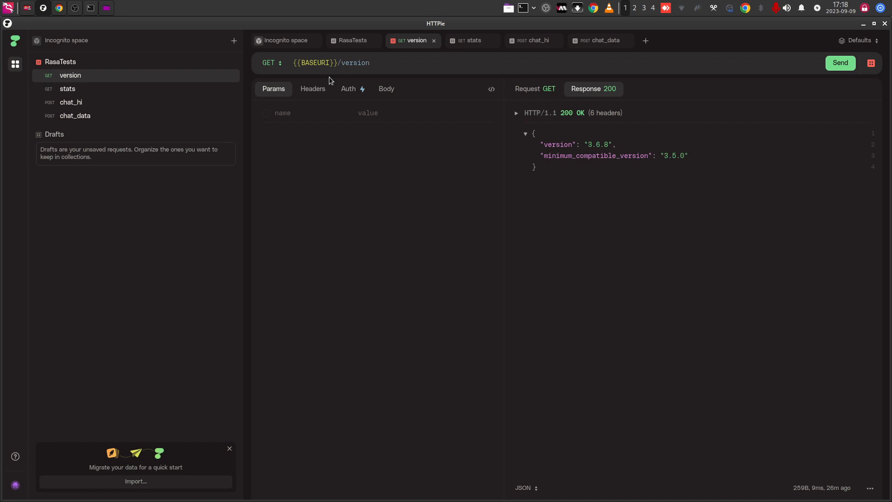
left_click(368, 62)
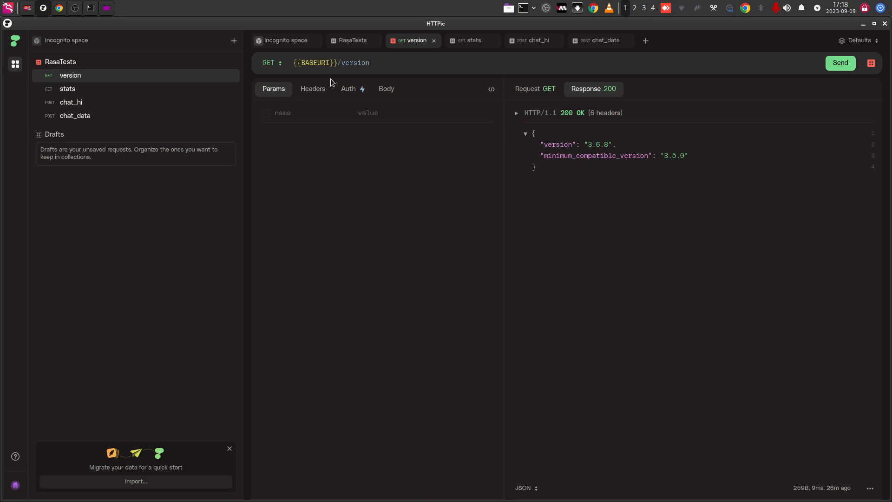
left_click(369, 62)
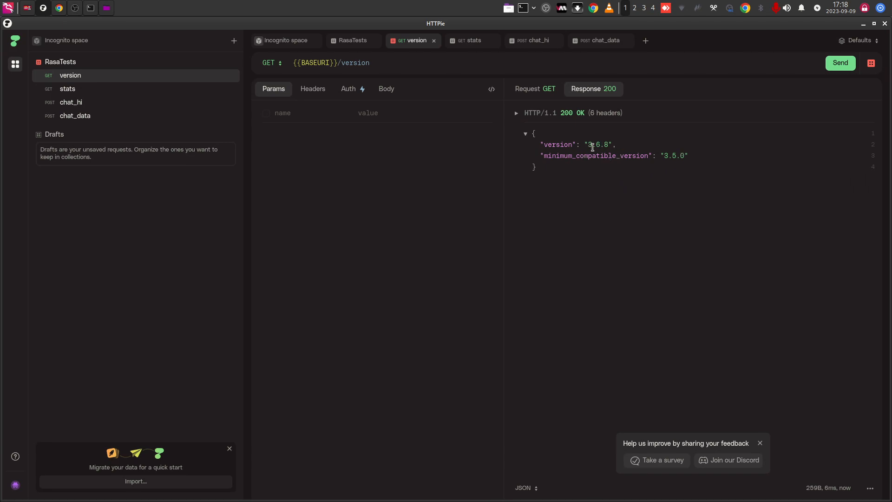
mouse_move(590, 148)
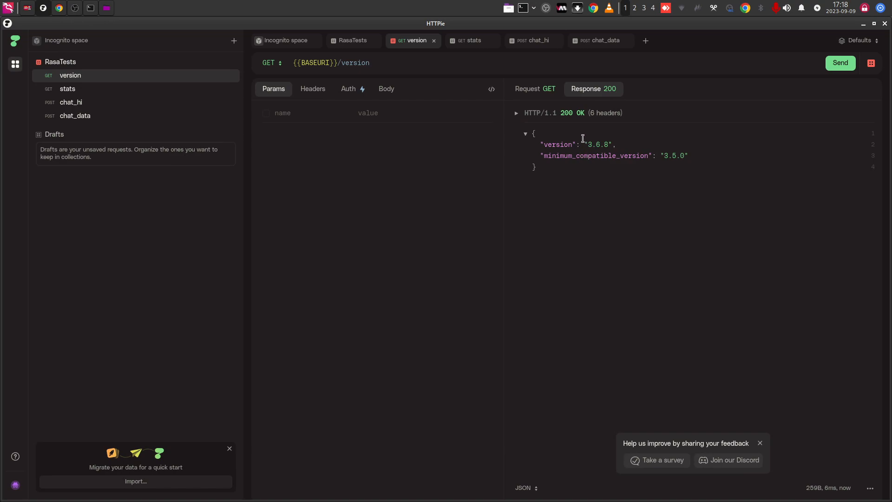
left_click(89, 8)
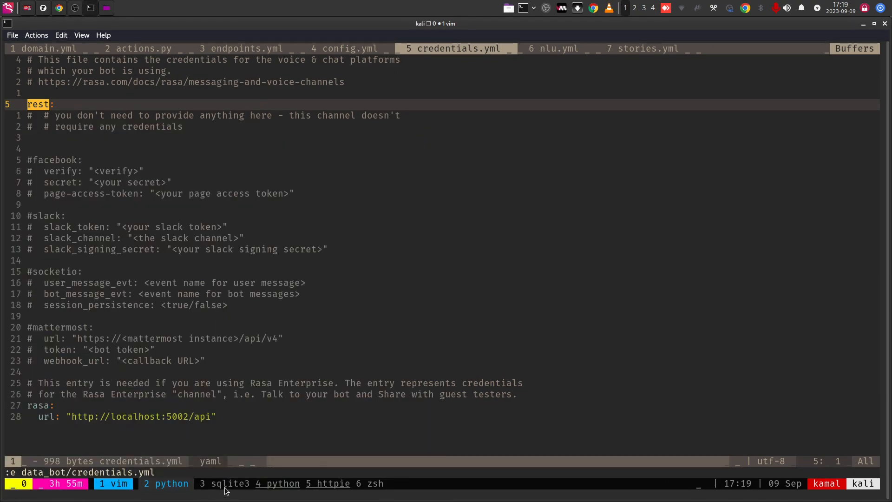
Switch to the '2 python' tmux window showing the Rasa server up and running
left_click(165, 483)
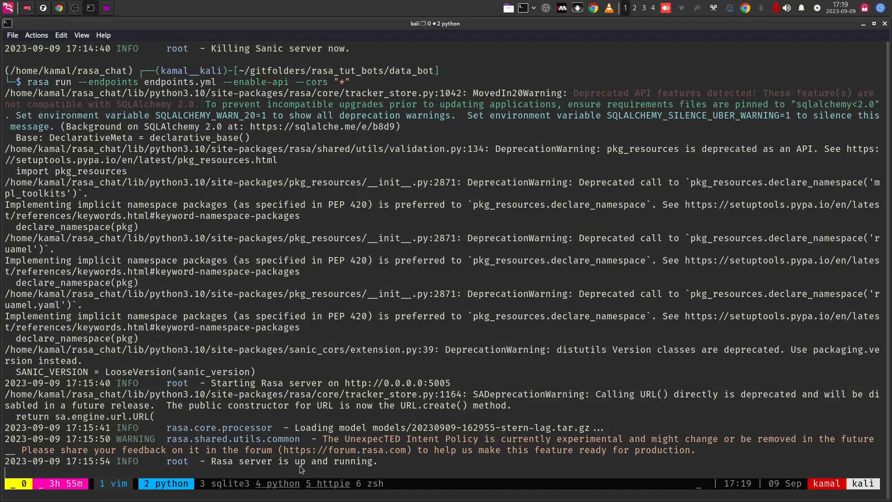
mouse_move(318, 471)
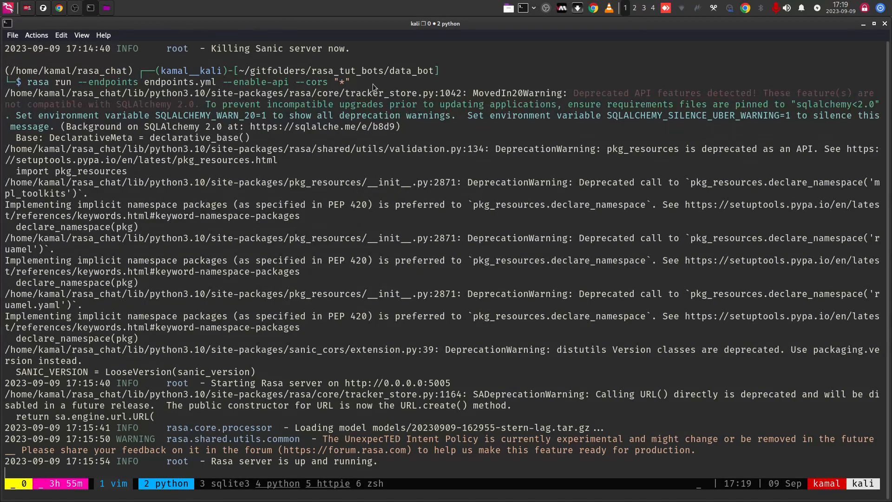
mouse_move(424, 384)
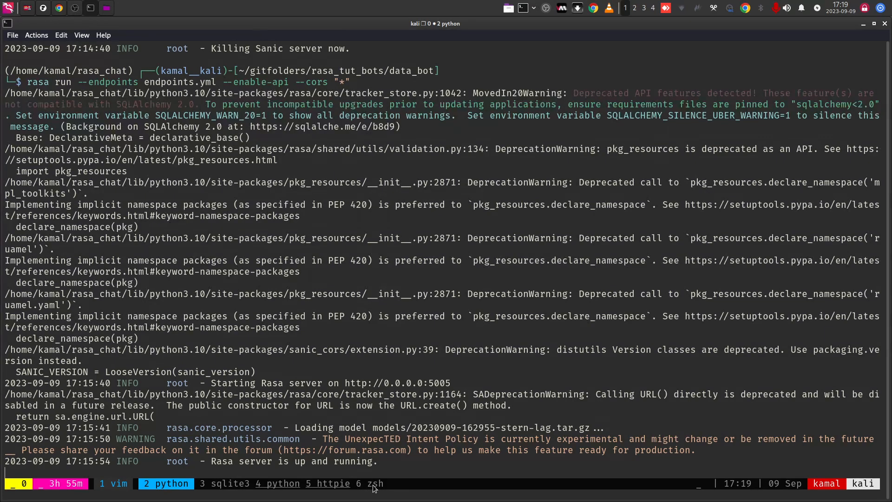
mouse_move(411, 475)
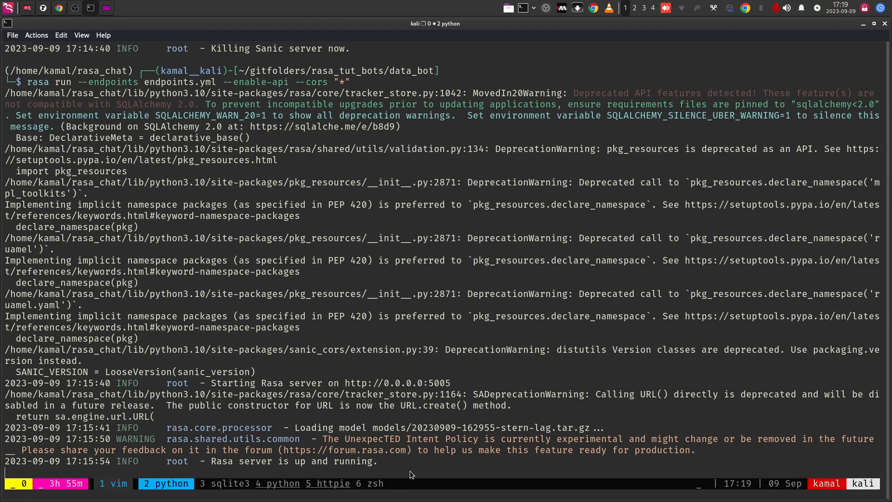
Stop the server with Ctrl+C, rerun rasa run with --debug, and review the debug log
key("ctrl+c")
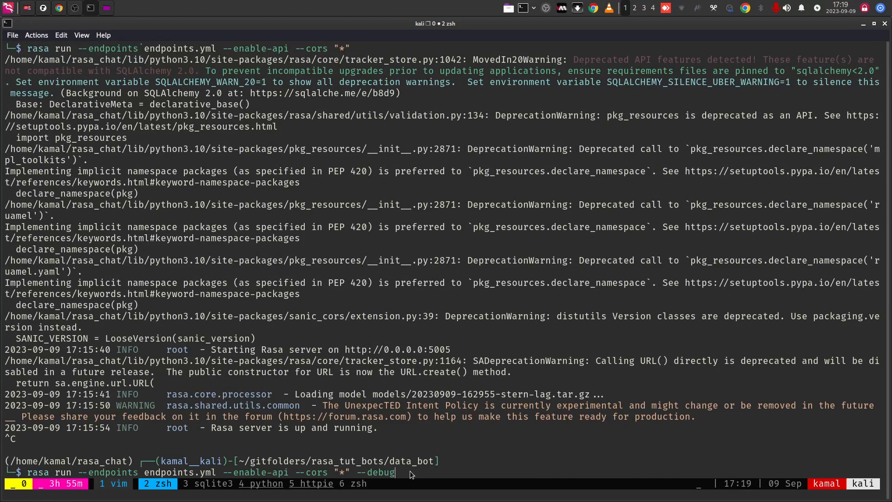
mouse_move(363, 480)
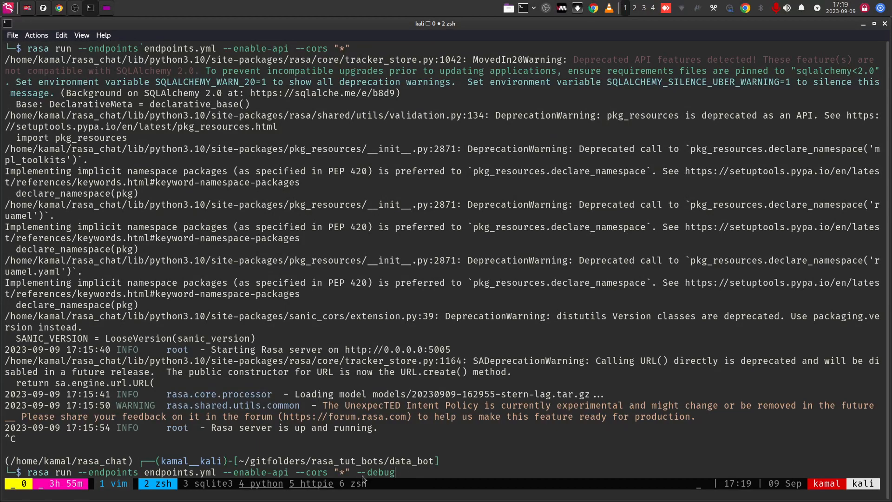
mouse_move(407, 478)
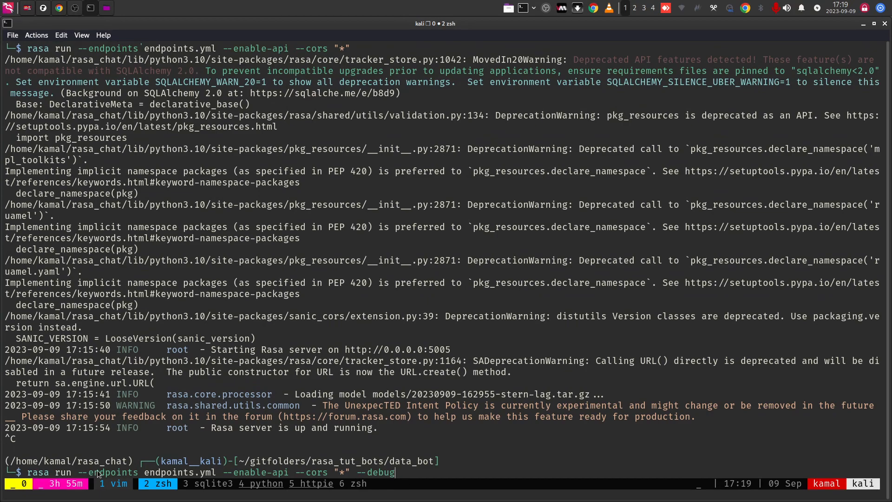
mouse_move(413, 474)
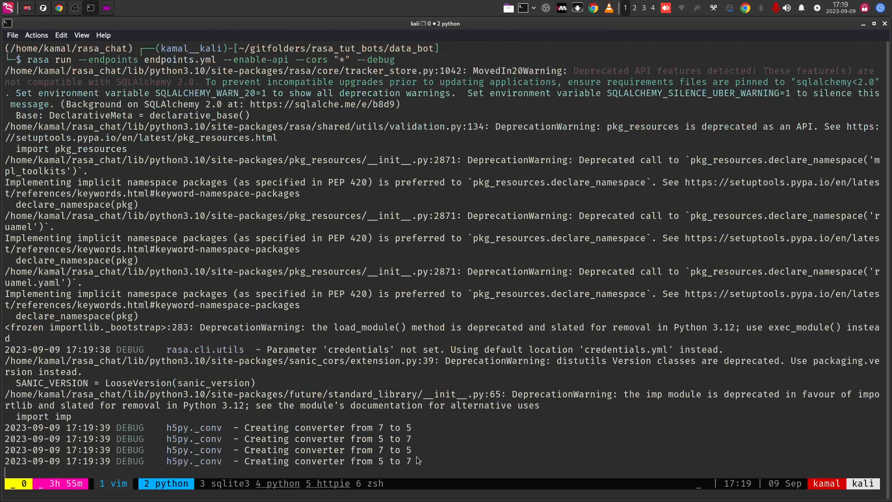
scroll("down", 3)
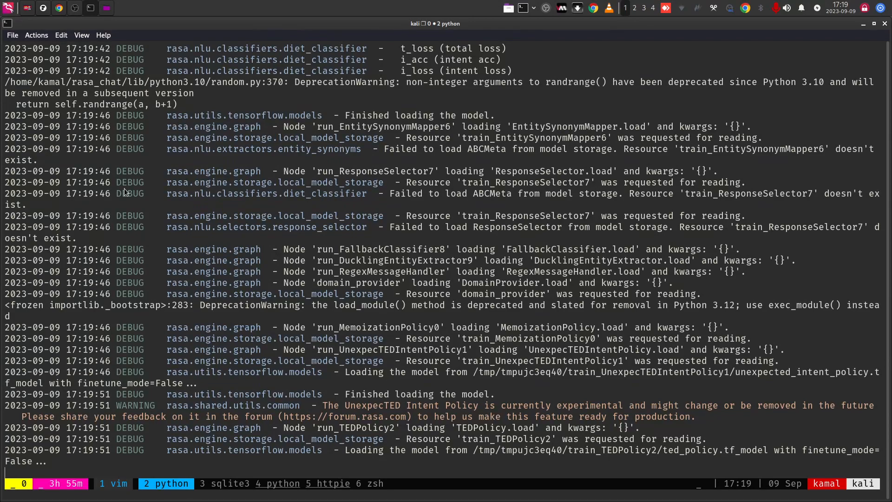
scroll("down", 3)
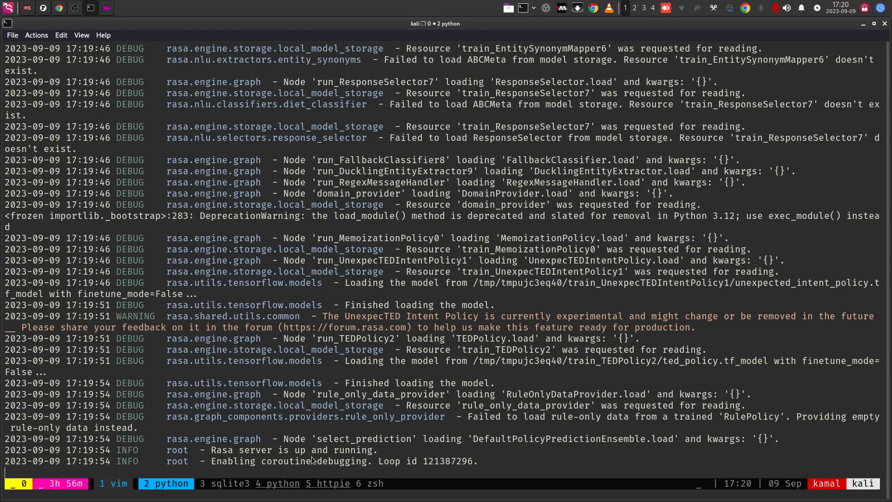
mouse_move(355, 466)
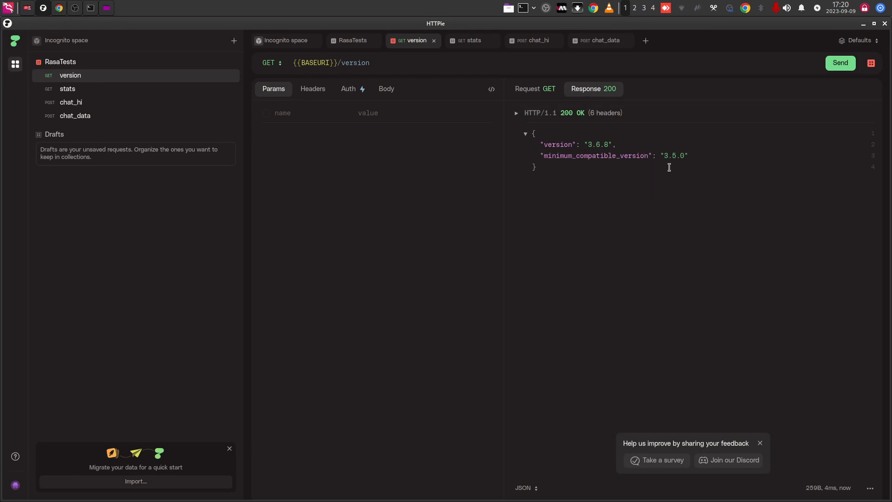
mouse_move(84, 7)
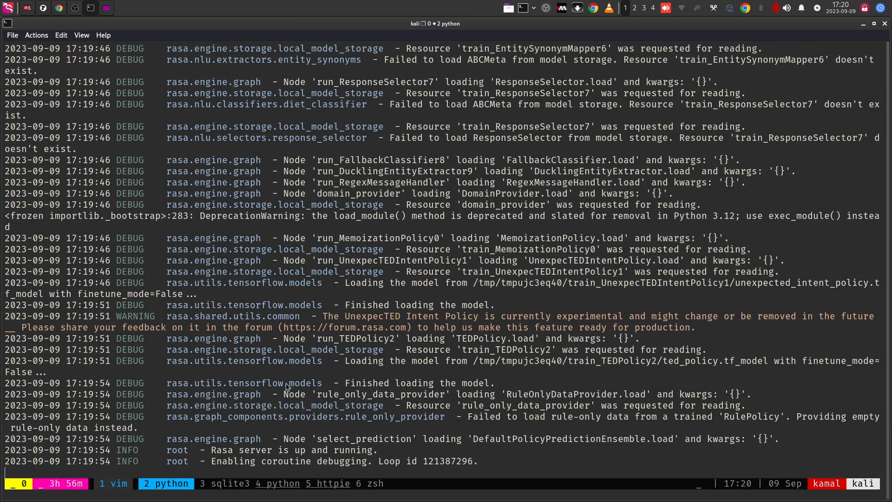
mouse_move(405, 481)
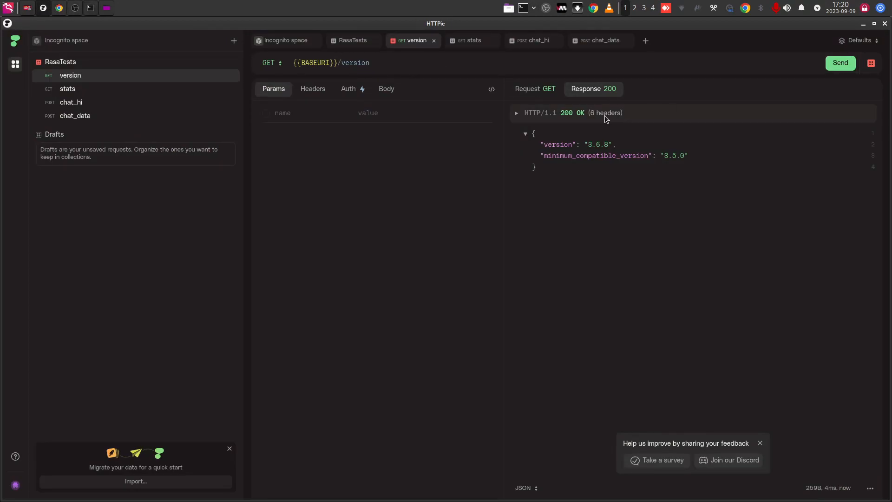
Resend the status request and the chat_hi greeting so the bot replies again
left_click(471, 40)
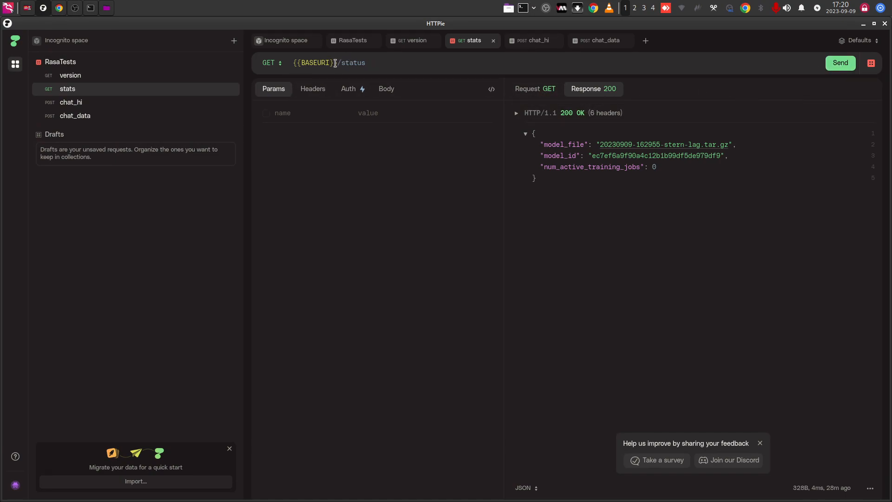
left_click(840, 62)
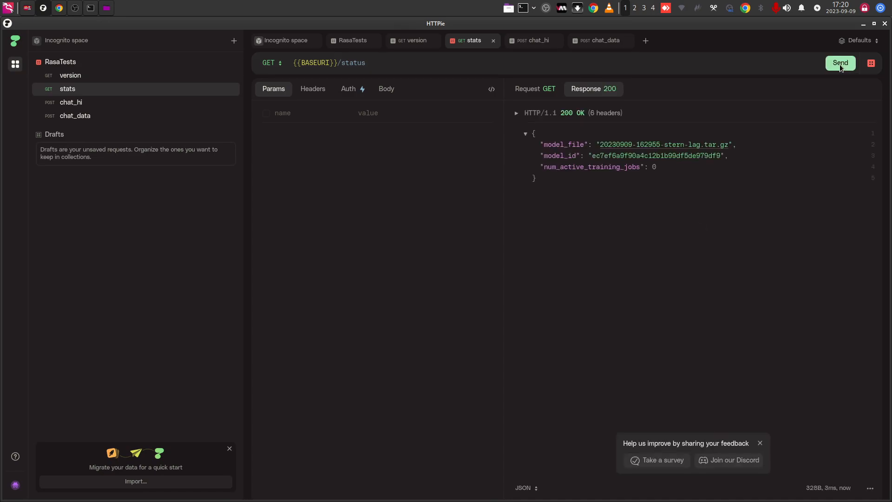
mouse_move(571, 181)
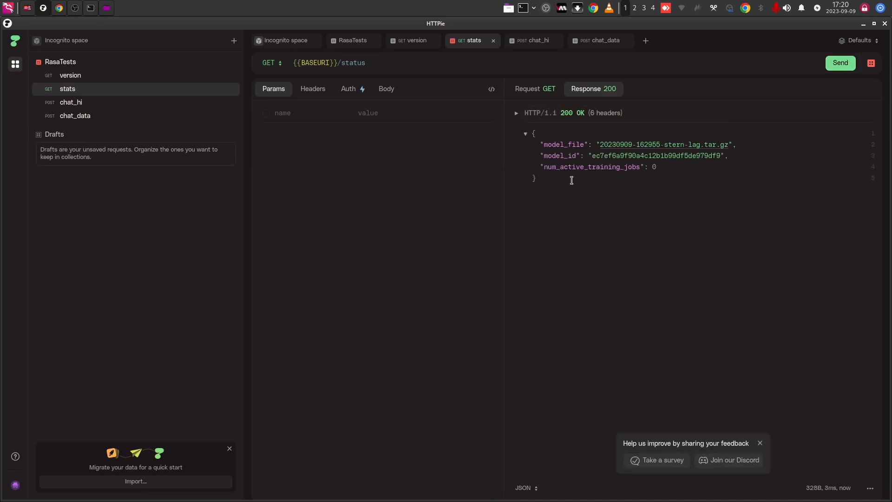
left_click(533, 40)
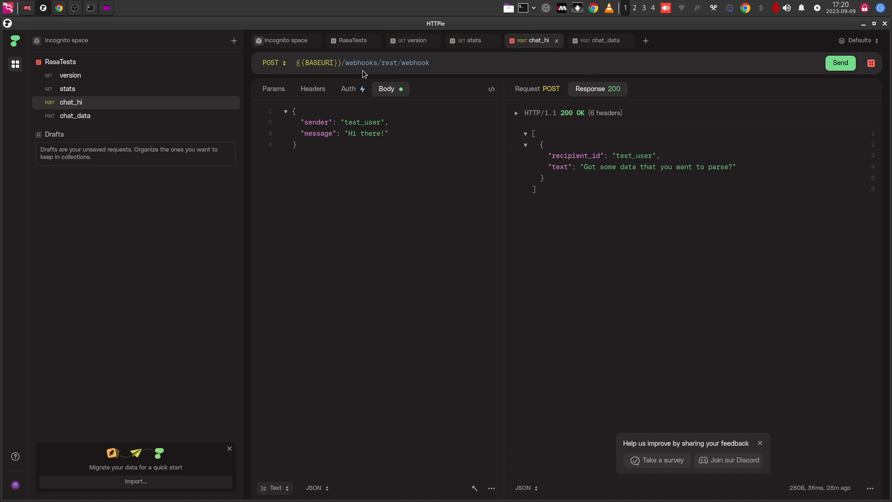
left_click_drag(343, 62, 391, 62)
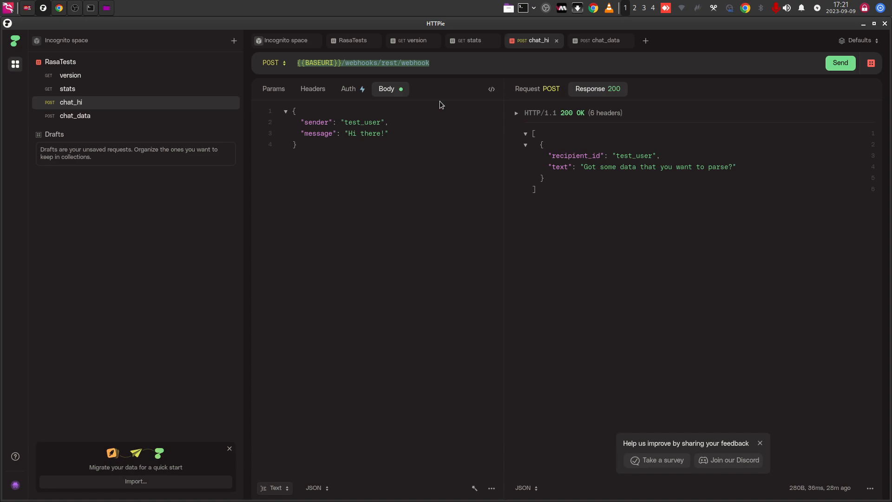
left_click(840, 62)
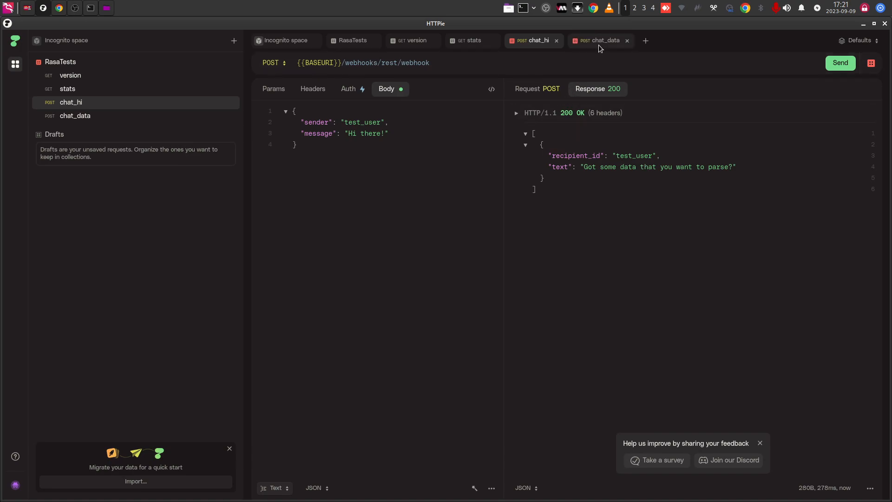
Send the chat_data message so the bot returns the extracted phone, email and number 56
left_click(600, 40)
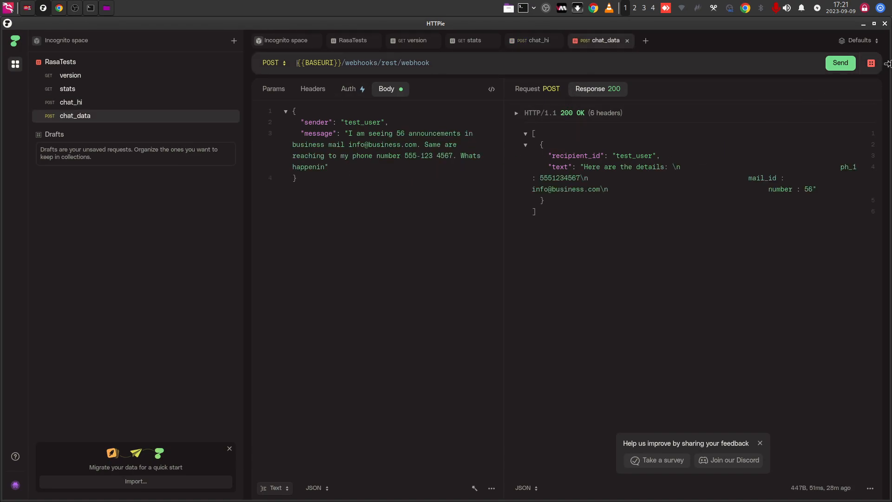
left_click(839, 62)
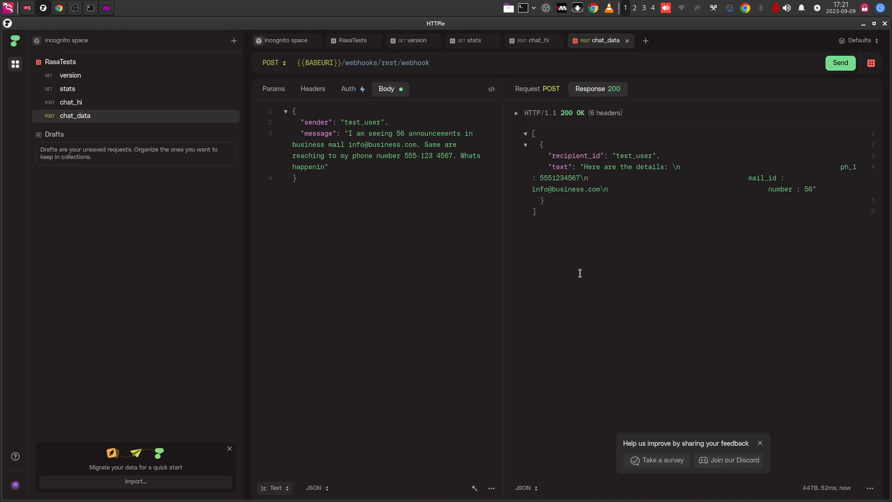
mouse_move(83, 27)
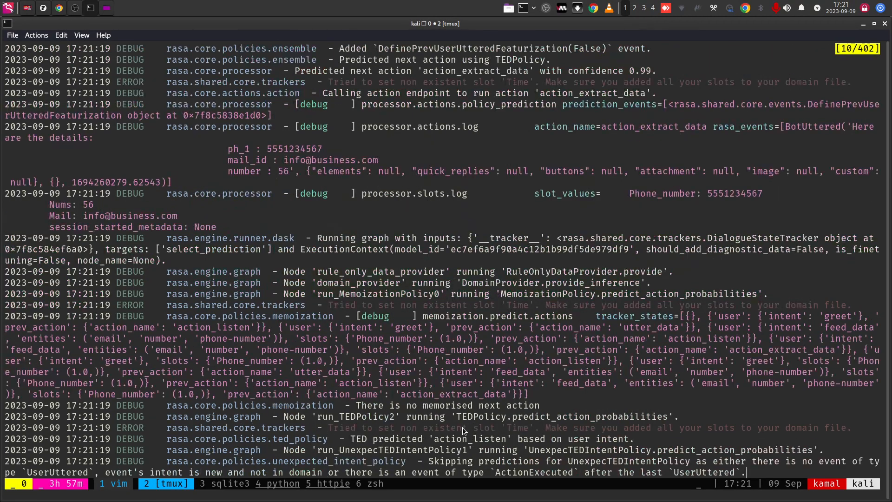
scroll("down", 3)
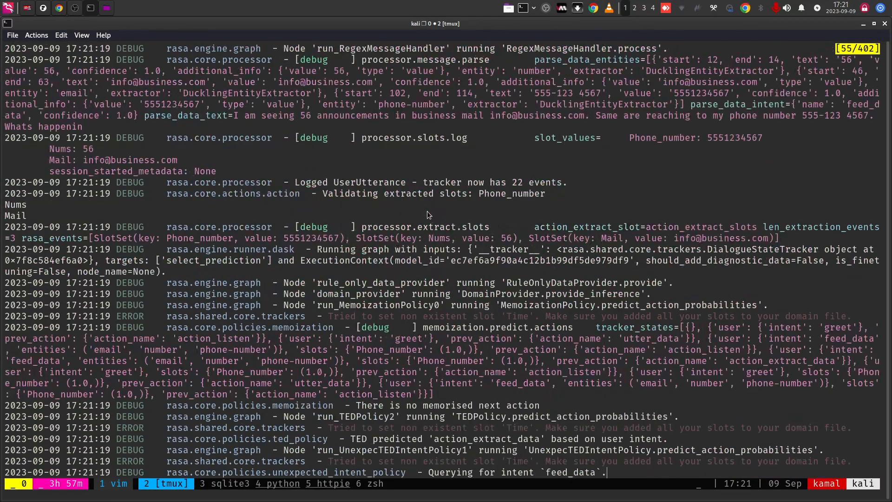
scroll("down", 3)
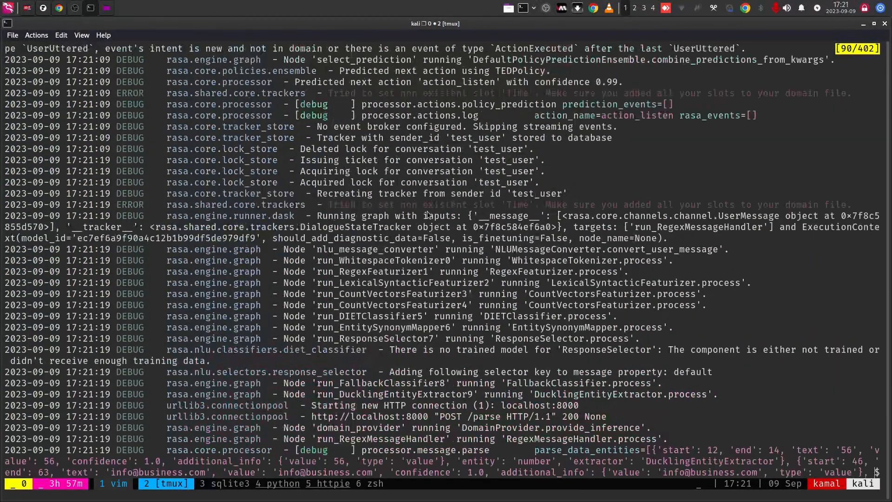
scroll("down", 3)
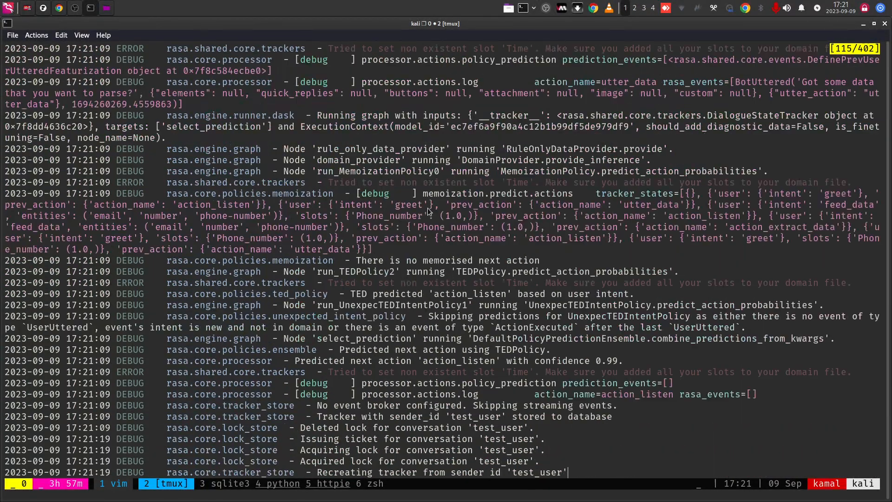
scroll("down", 3)
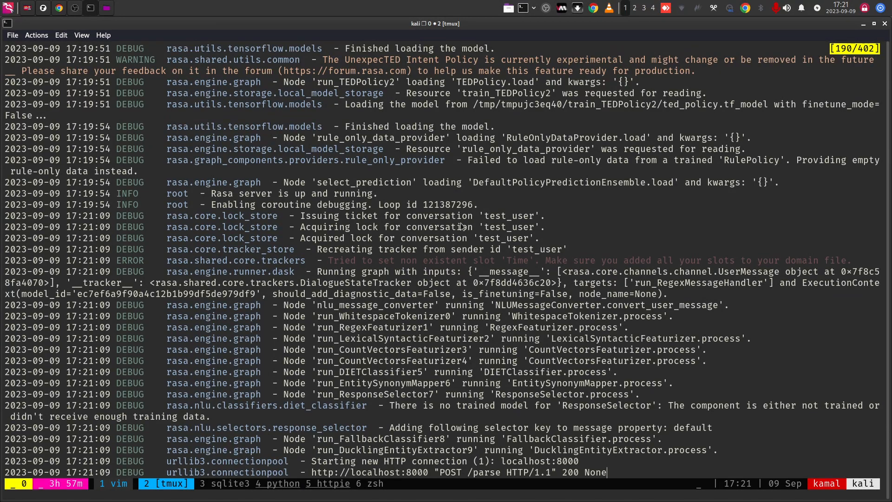
mouse_move(329, 231)
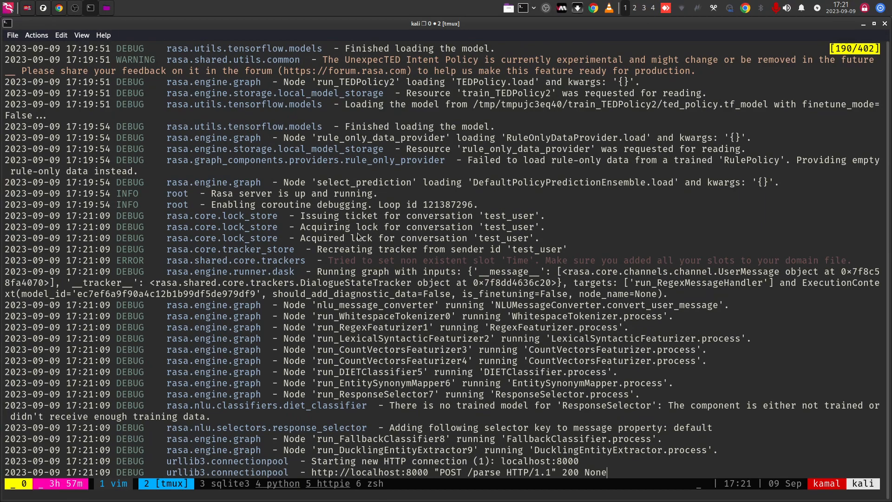
mouse_move(375, 273)
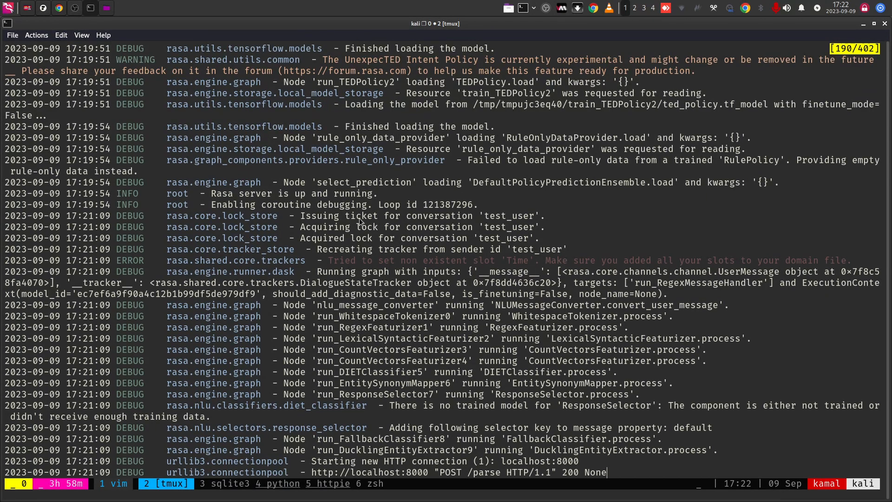
mouse_move(390, 292)
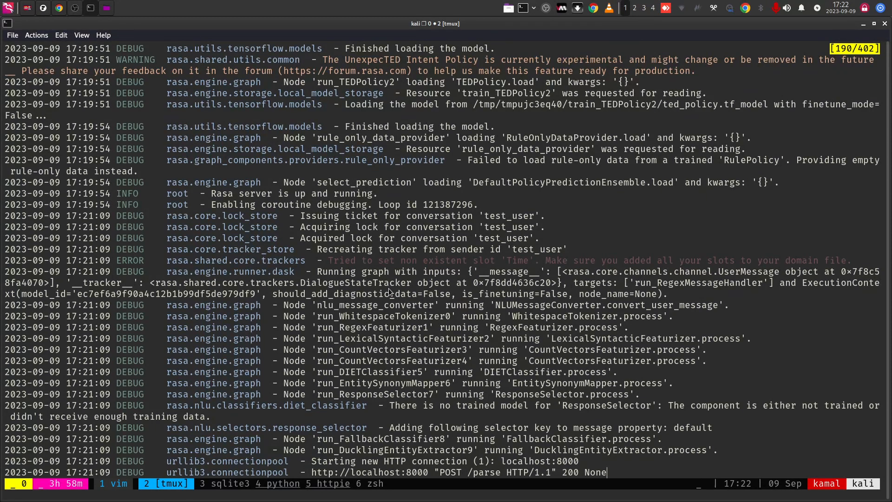
scroll("down", 3)
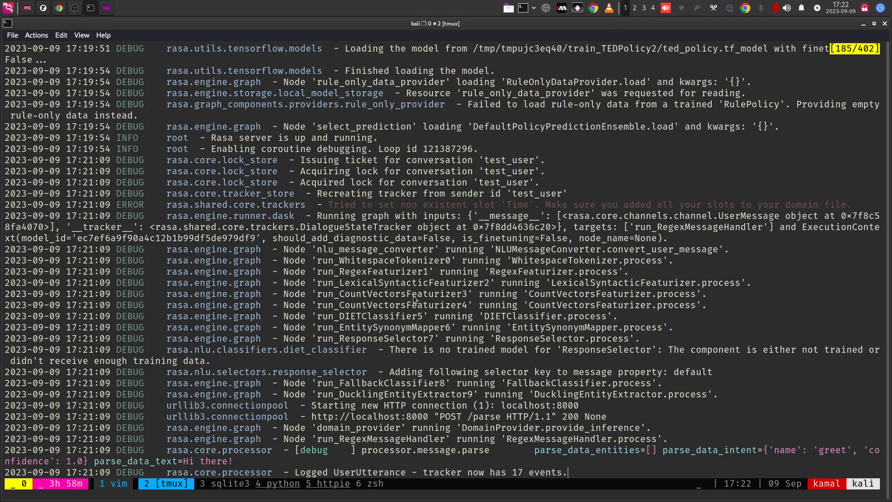
scroll("down", 3)
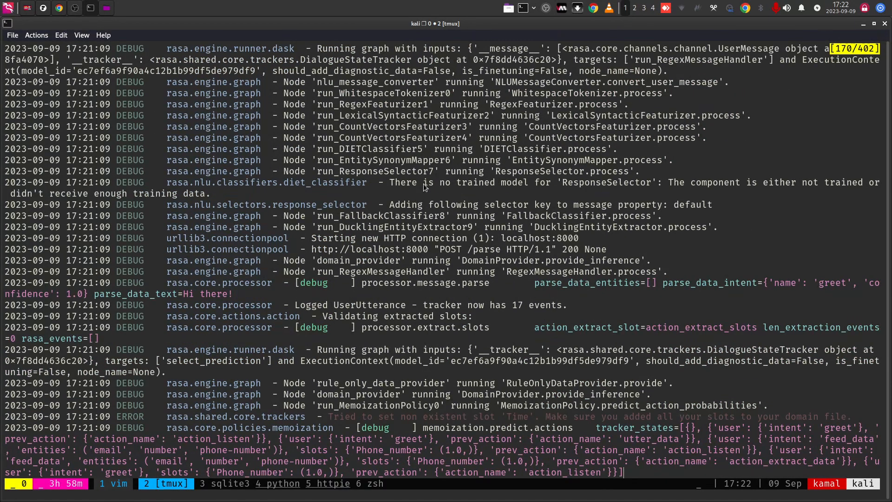
mouse_move(424, 193)
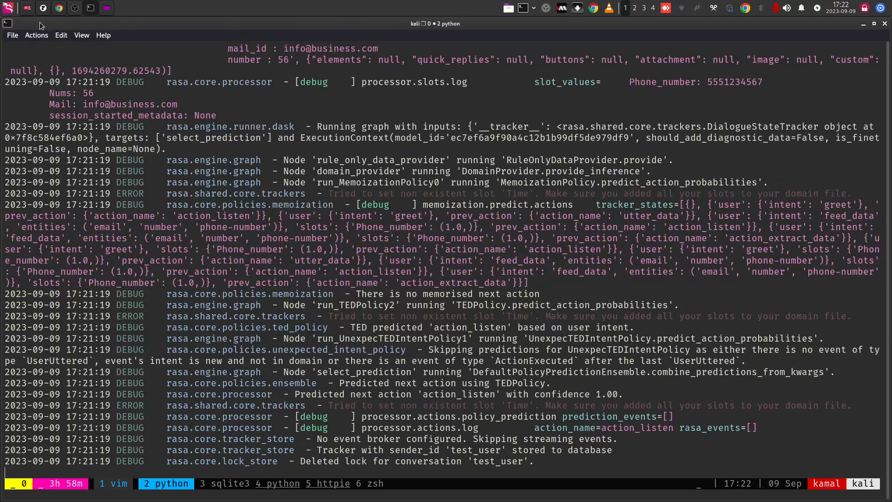
mouse_move(49, 17)
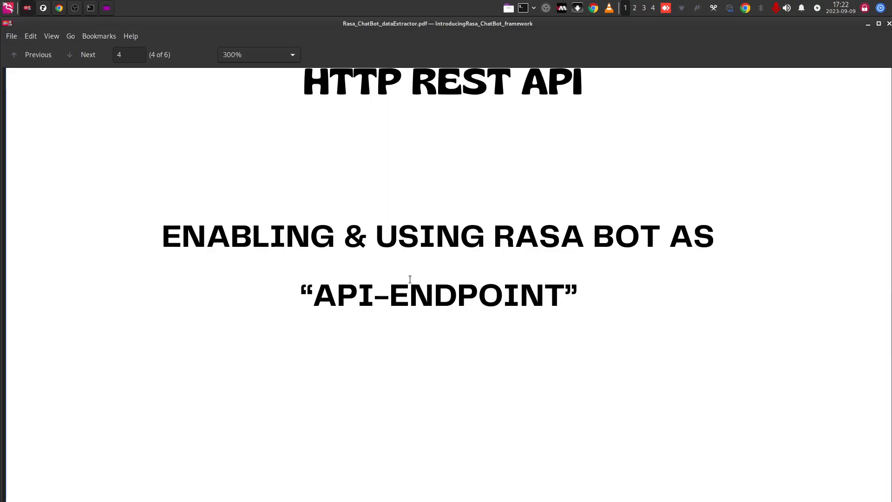
mouse_move(495, 310)
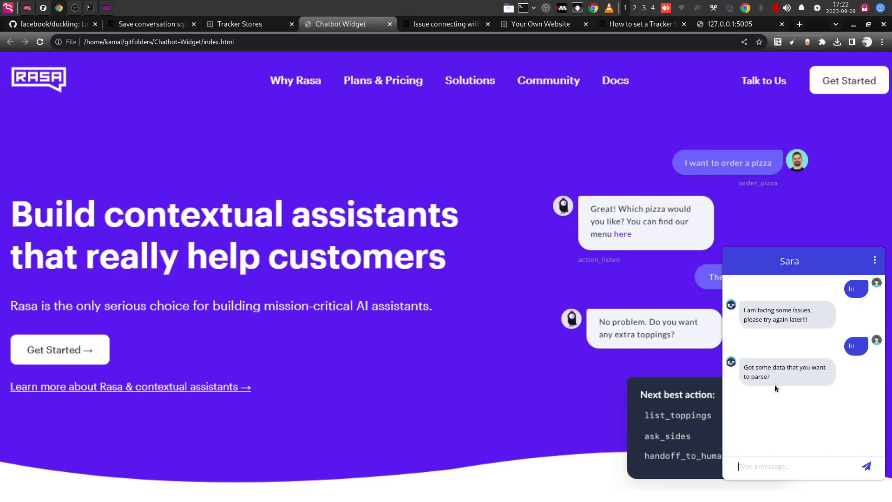
mouse_move(765, 390)
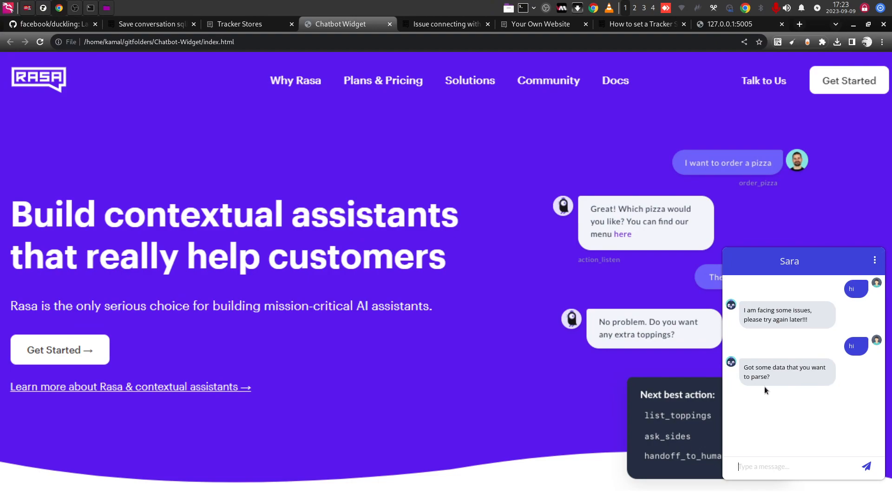
mouse_move(787, 383)
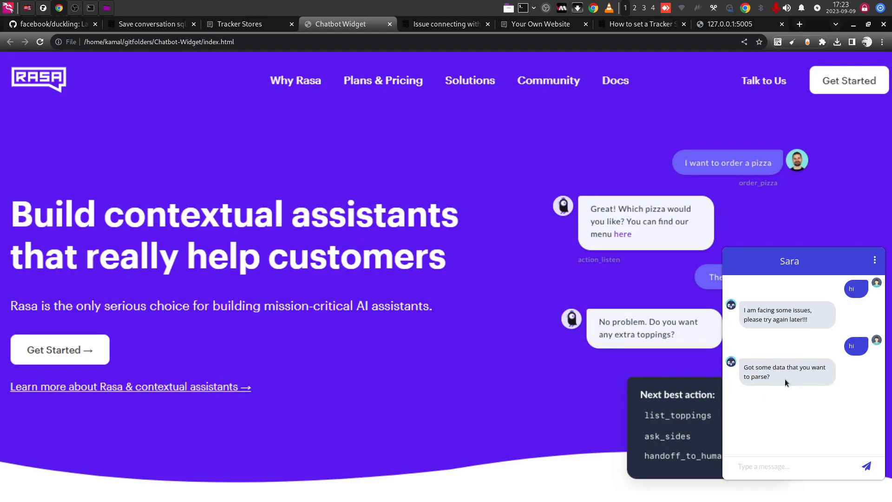
left_click(759, 465)
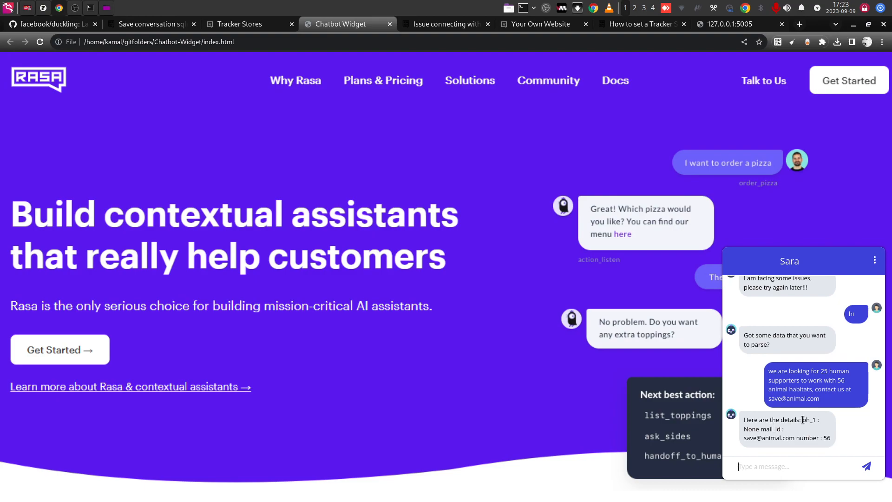
double_click(797, 420)
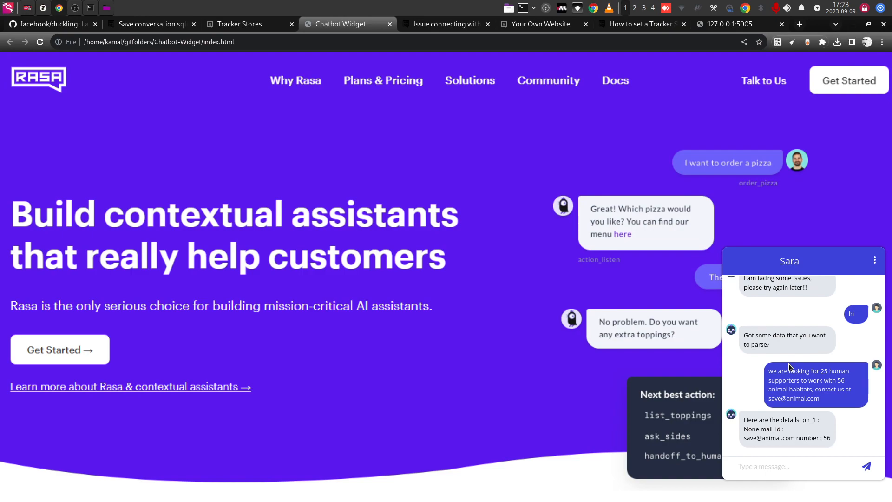
mouse_move(814, 273)
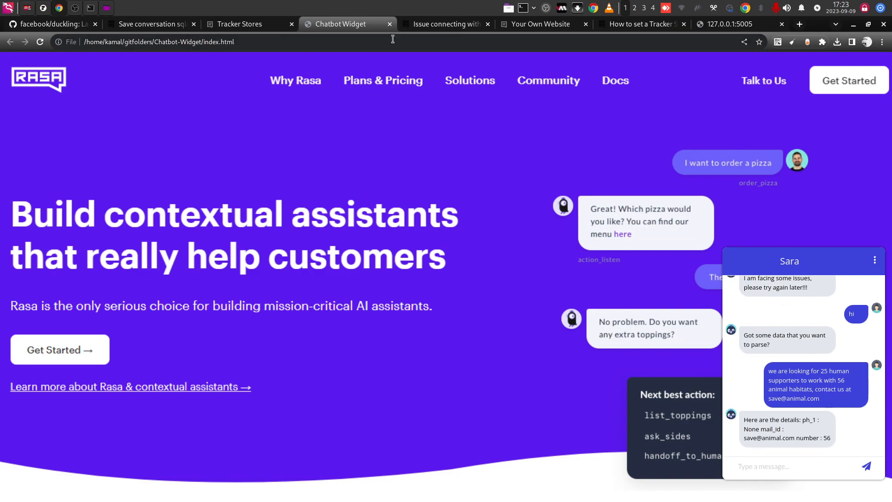
mouse_move(445, 36)
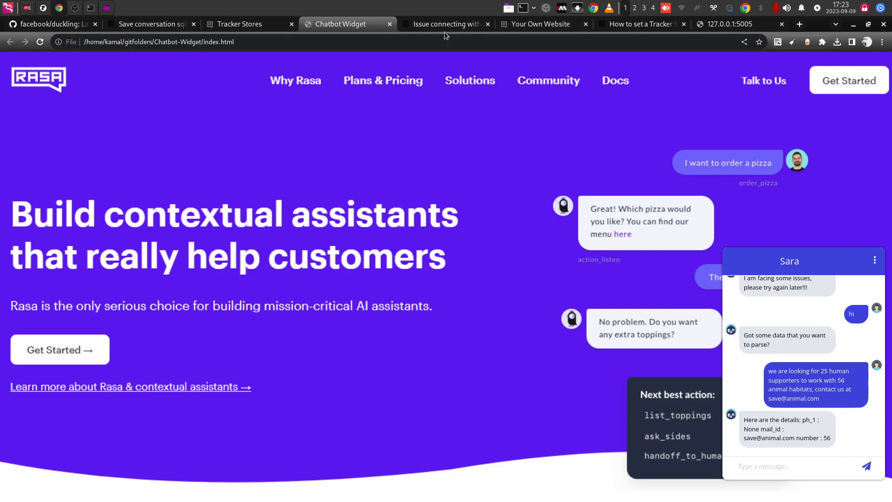
Switch to the forum thread listing Rasa frontends, including Chatbot Widget
left_click(445, 24)
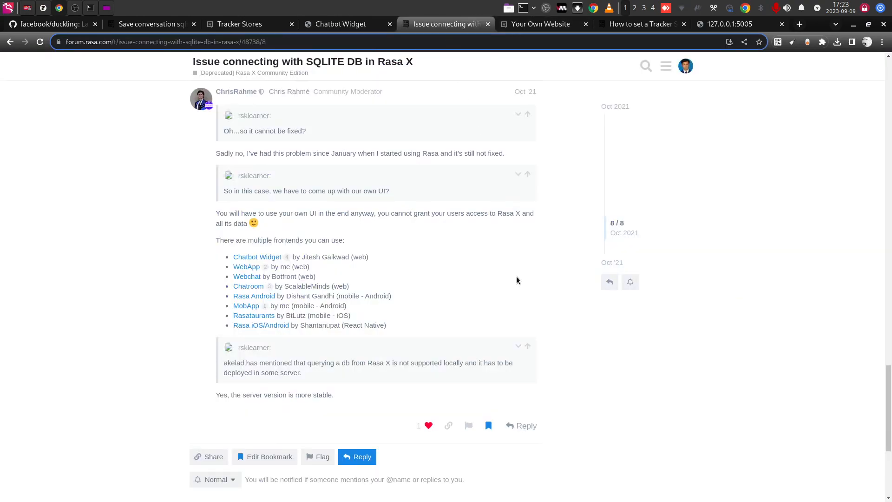
mouse_move(341, 273)
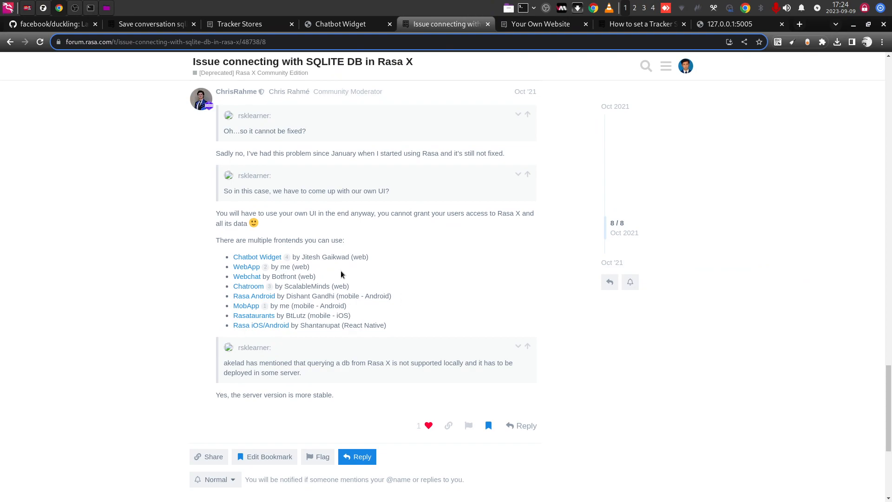
mouse_move(573, 180)
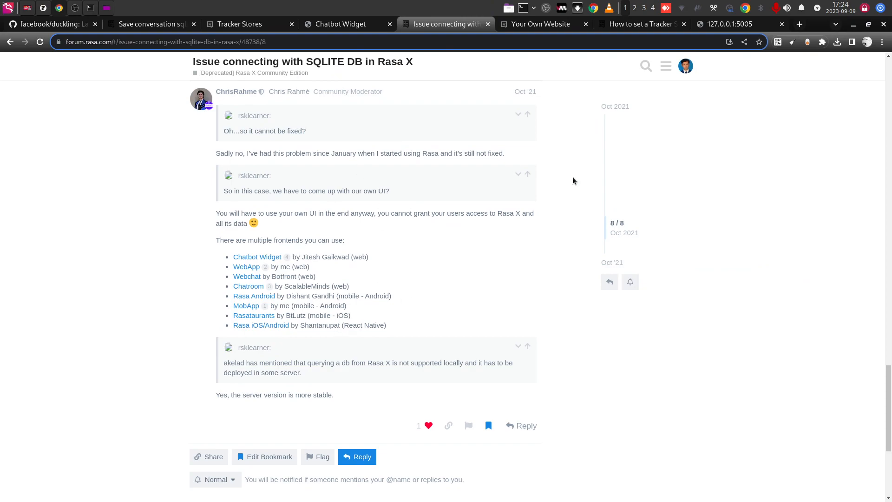
mouse_move(440, 203)
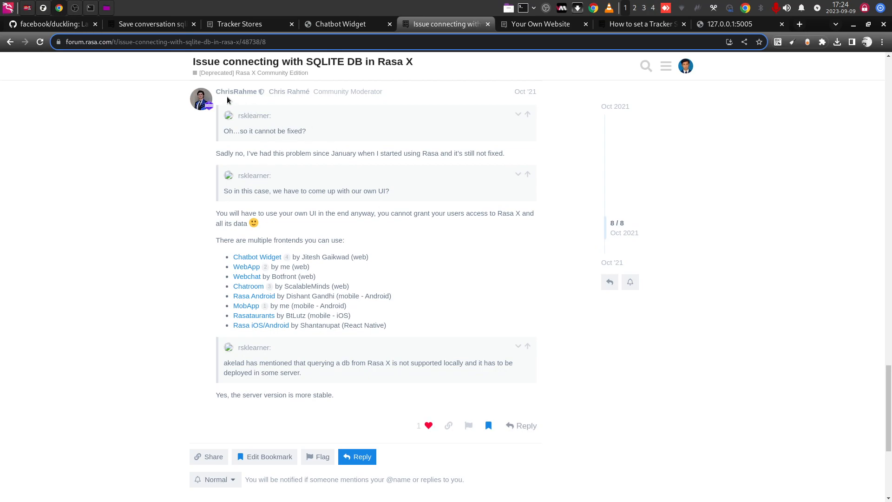
mouse_move(247, 98)
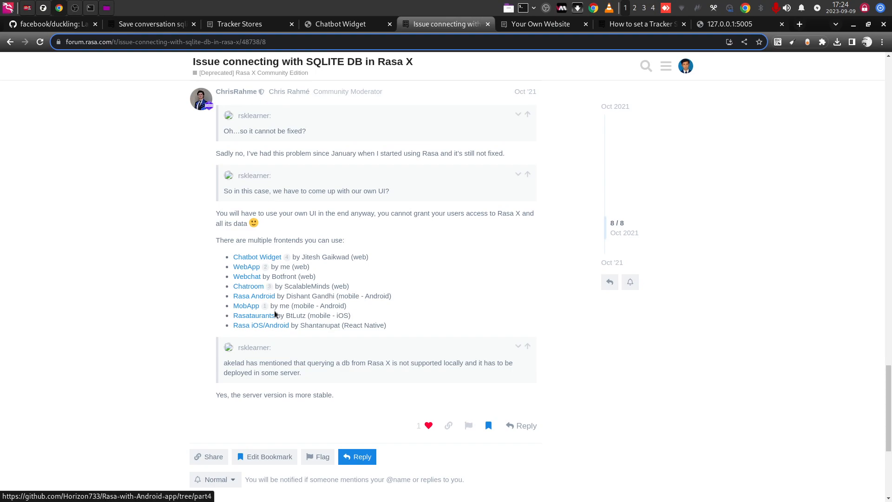
mouse_move(303, 290)
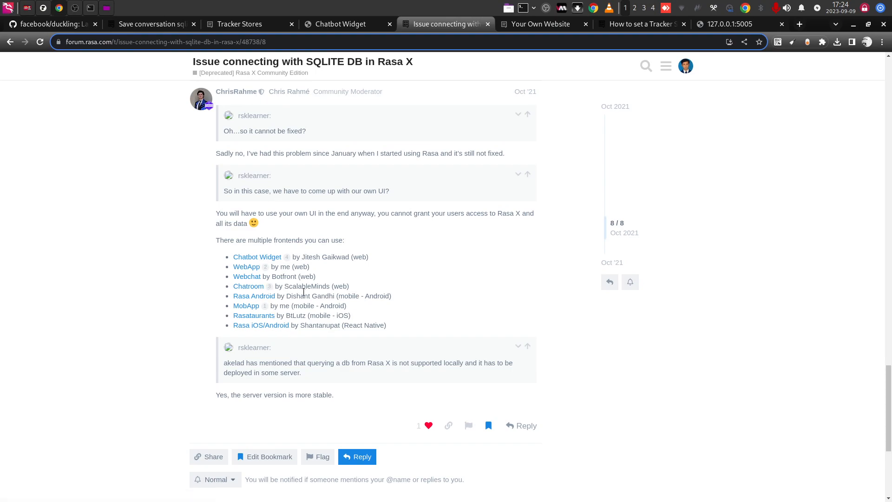
mouse_move(352, 307)
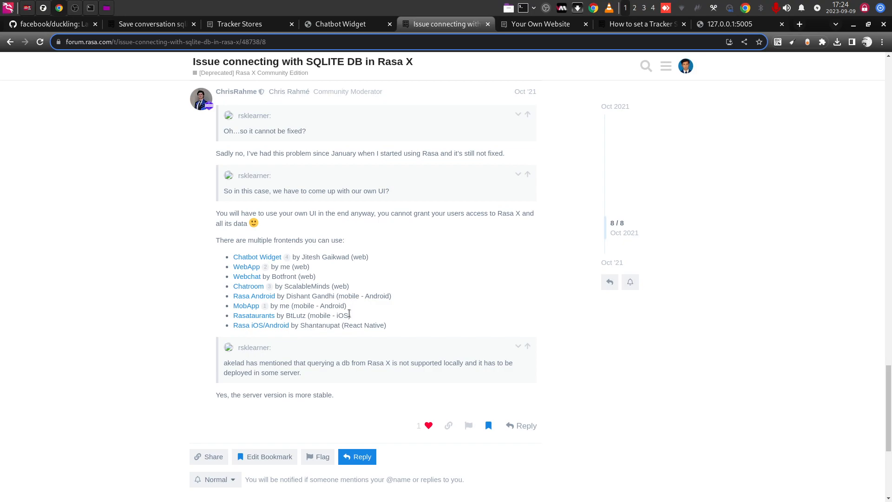
mouse_move(312, 294)
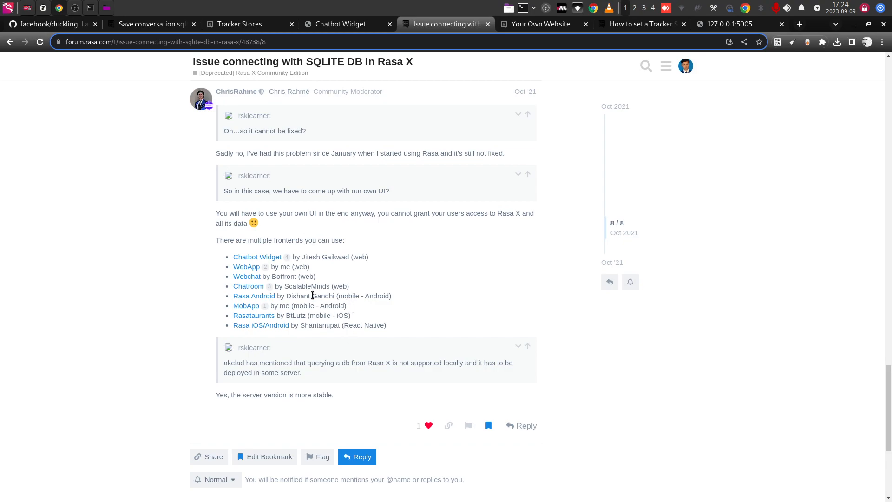
mouse_move(256, 257)
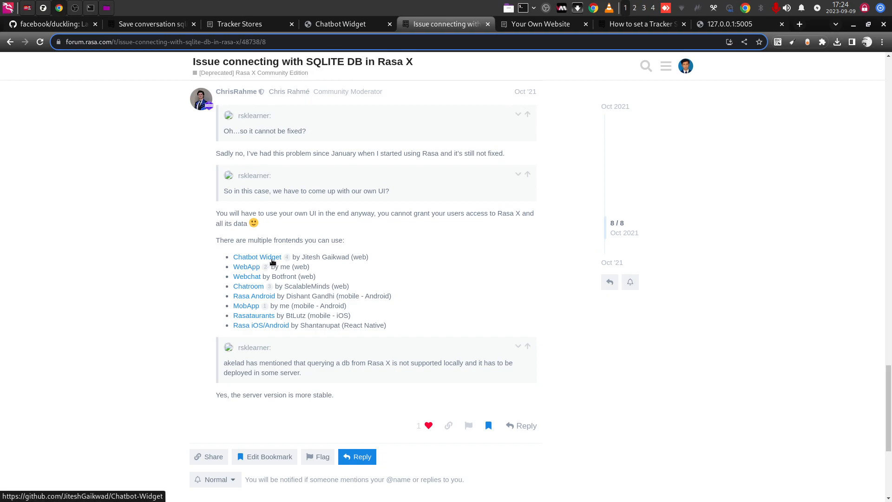
mouse_move(271, 266)
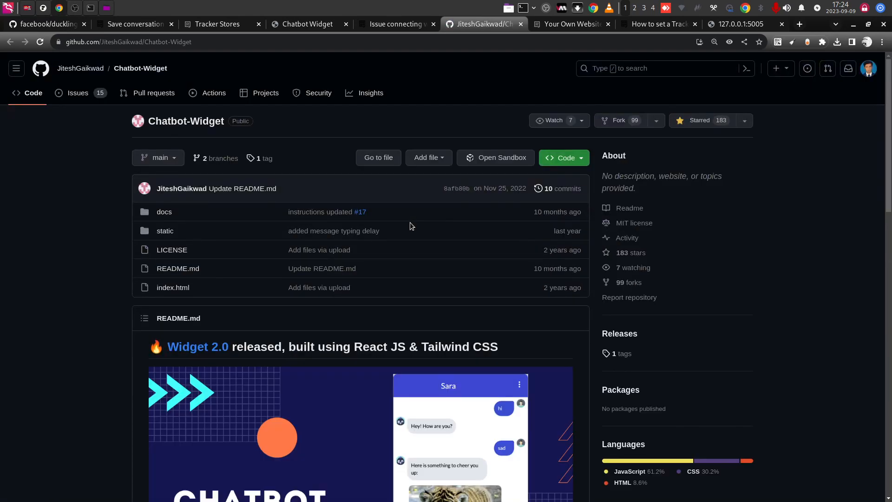
scroll("down", 3)
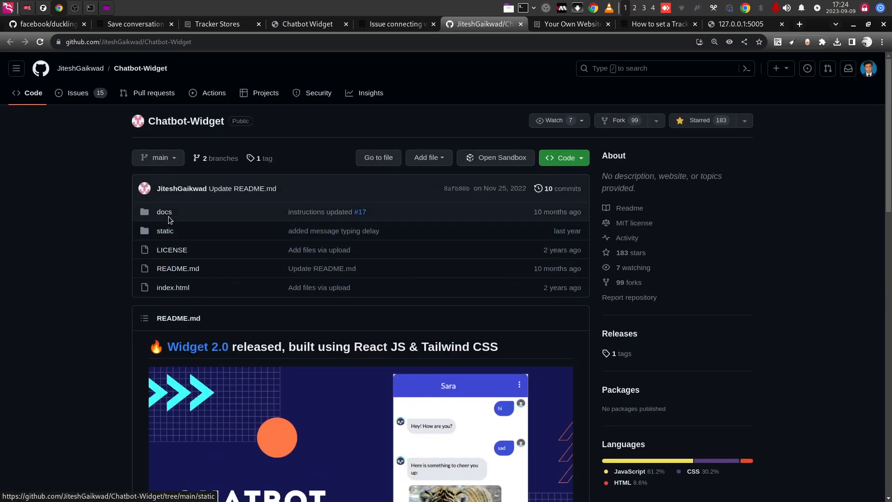
left_click(164, 212)
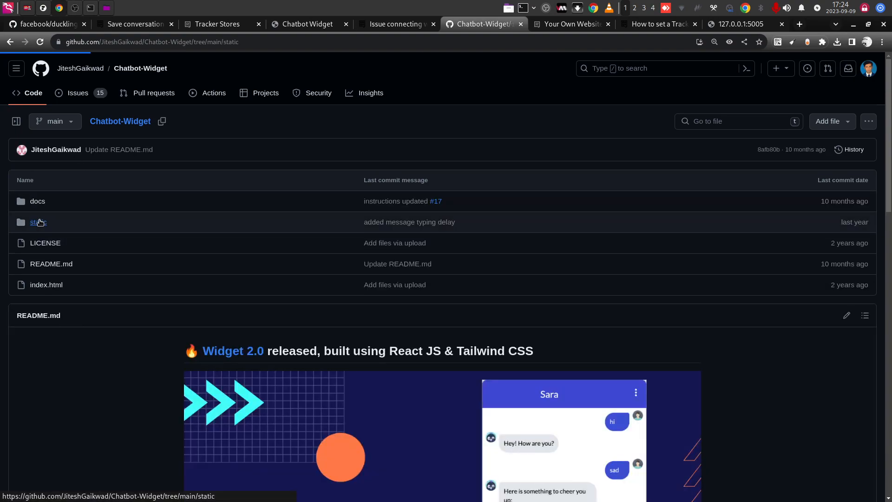
left_click(38, 222)
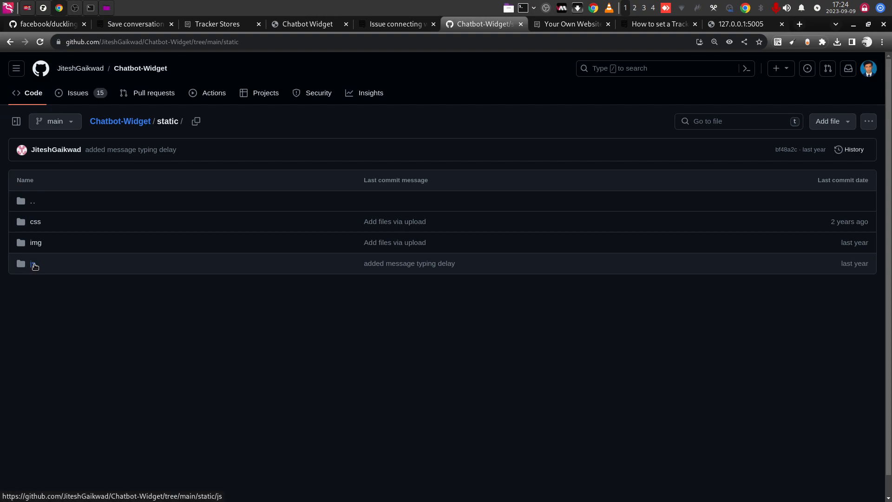
left_click(34, 263)
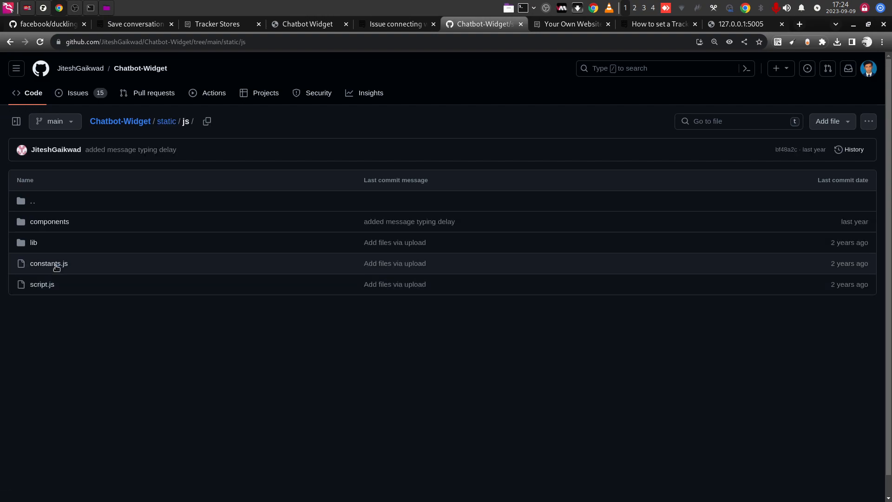
left_click(48, 263)
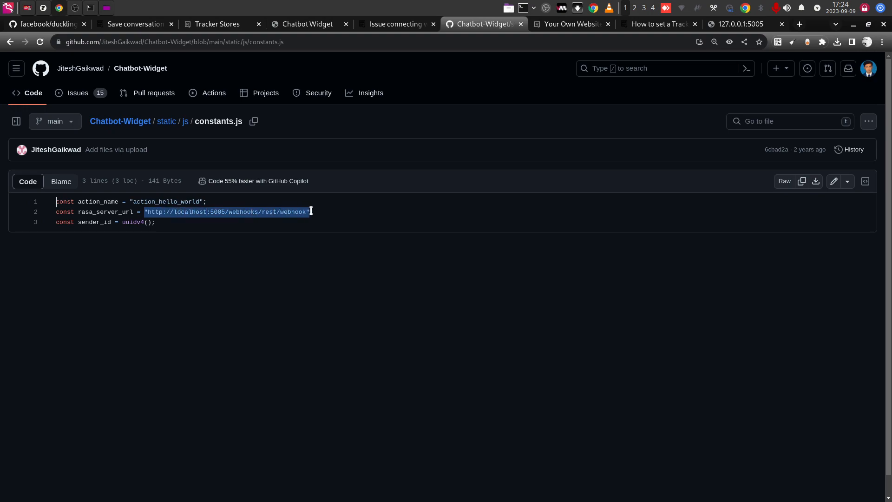
left_click(214, 211)
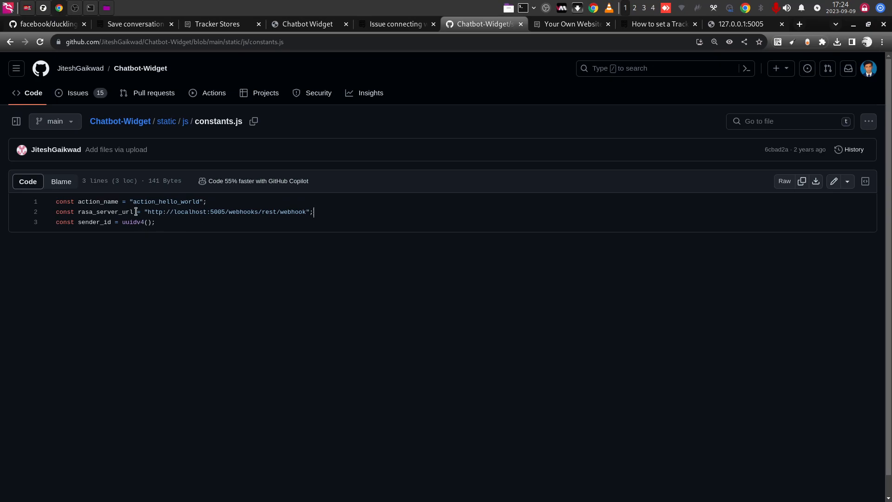
mouse_move(123, 212)
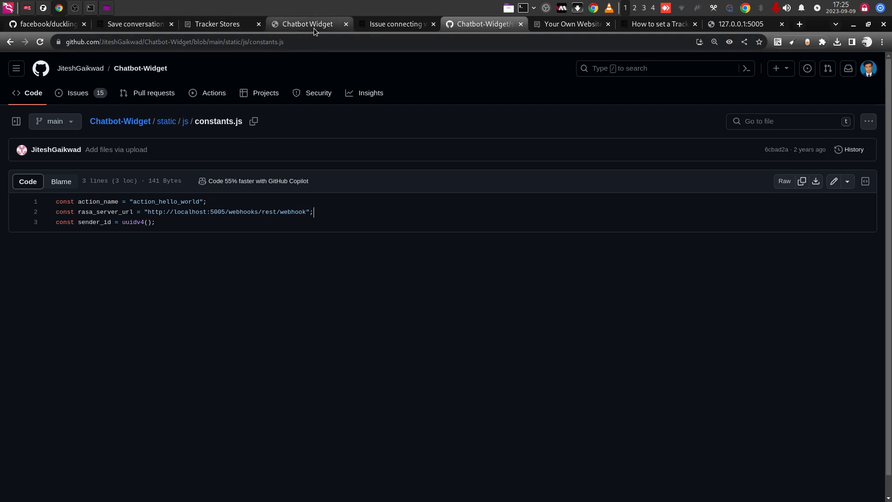
Glance at the local Chatbot Widget page, then return to the forum frontends thread
left_click(306, 24)
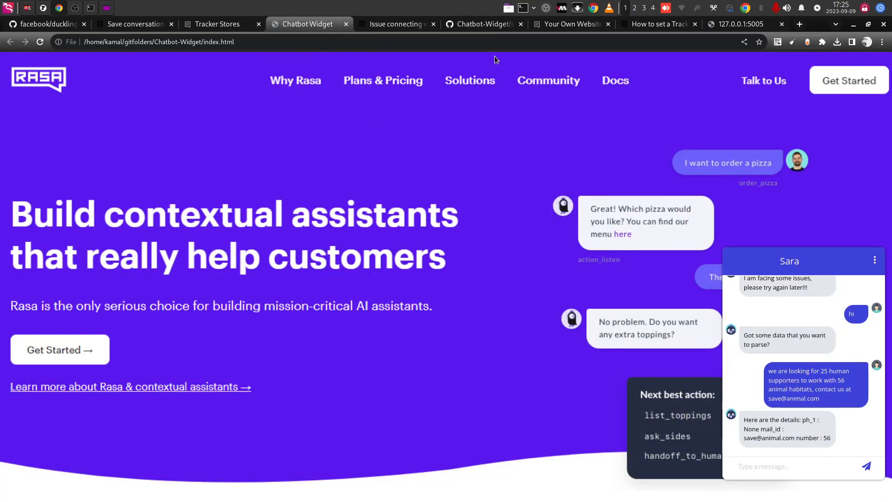
left_click(396, 24)
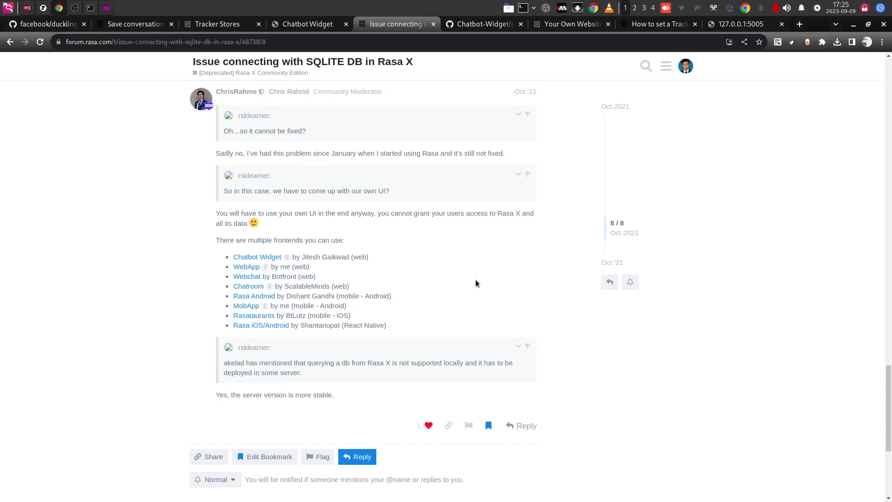
mouse_move(247, 267)
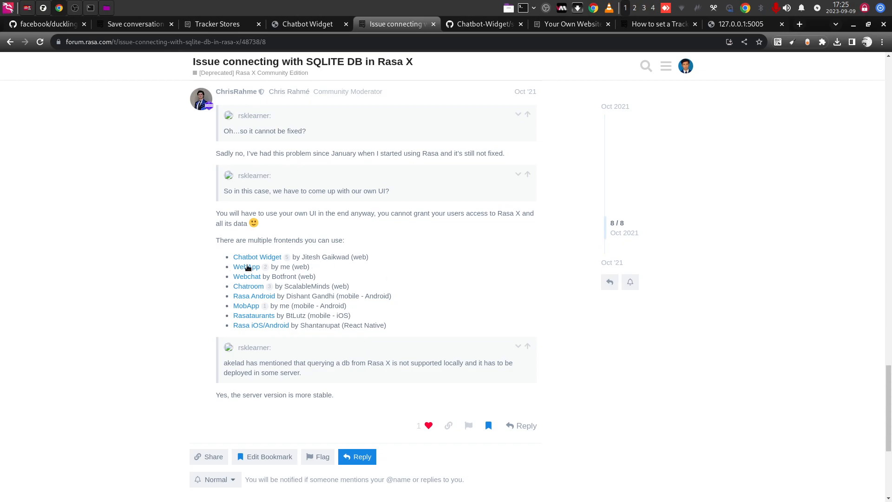
mouse_move(249, 286)
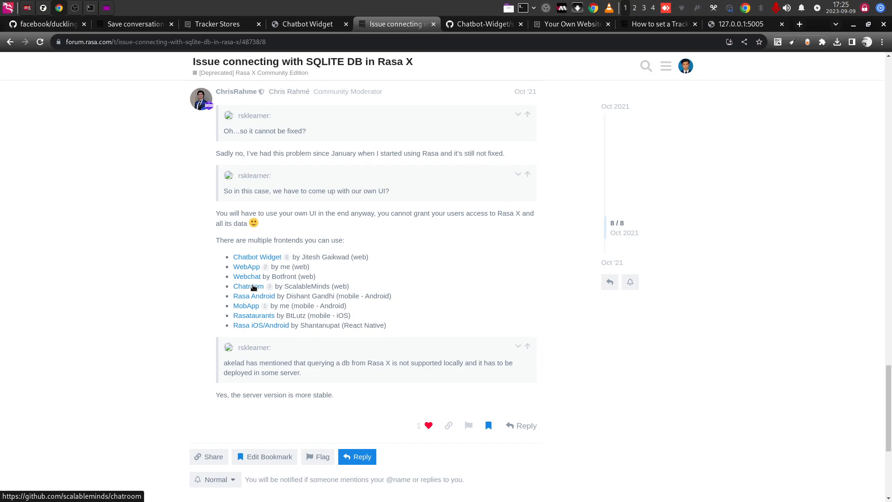
mouse_move(253, 295)
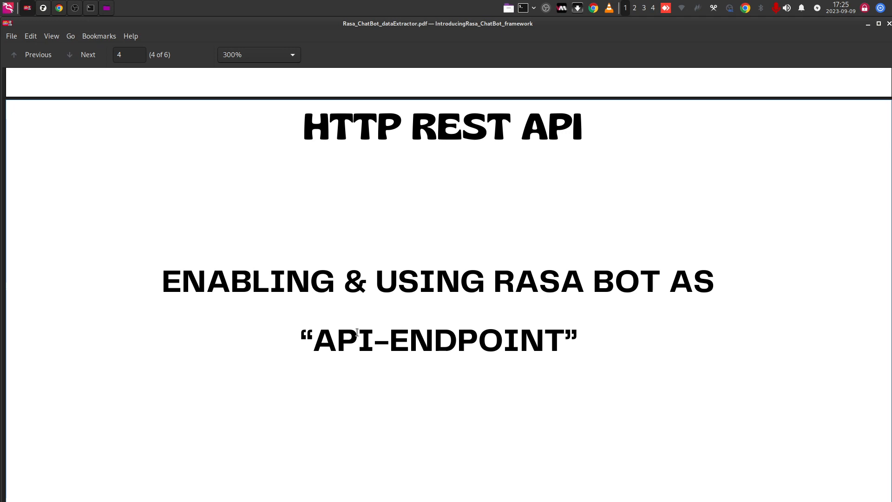
mouse_move(418, 209)
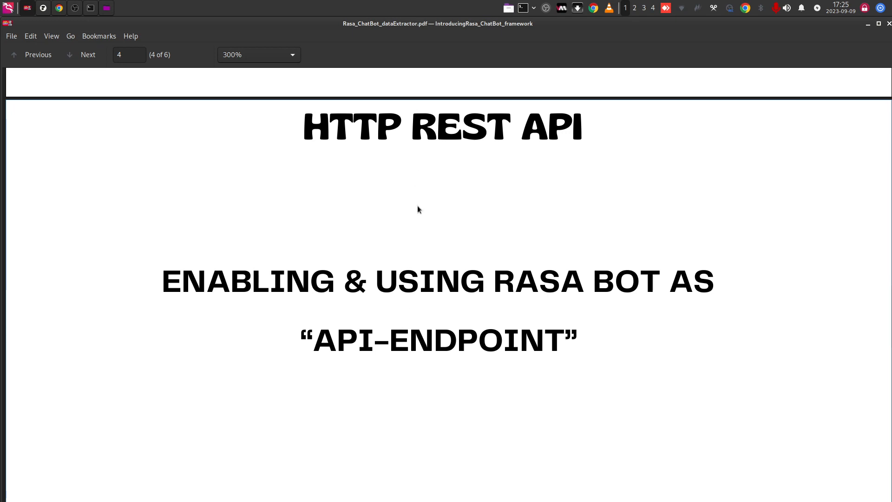